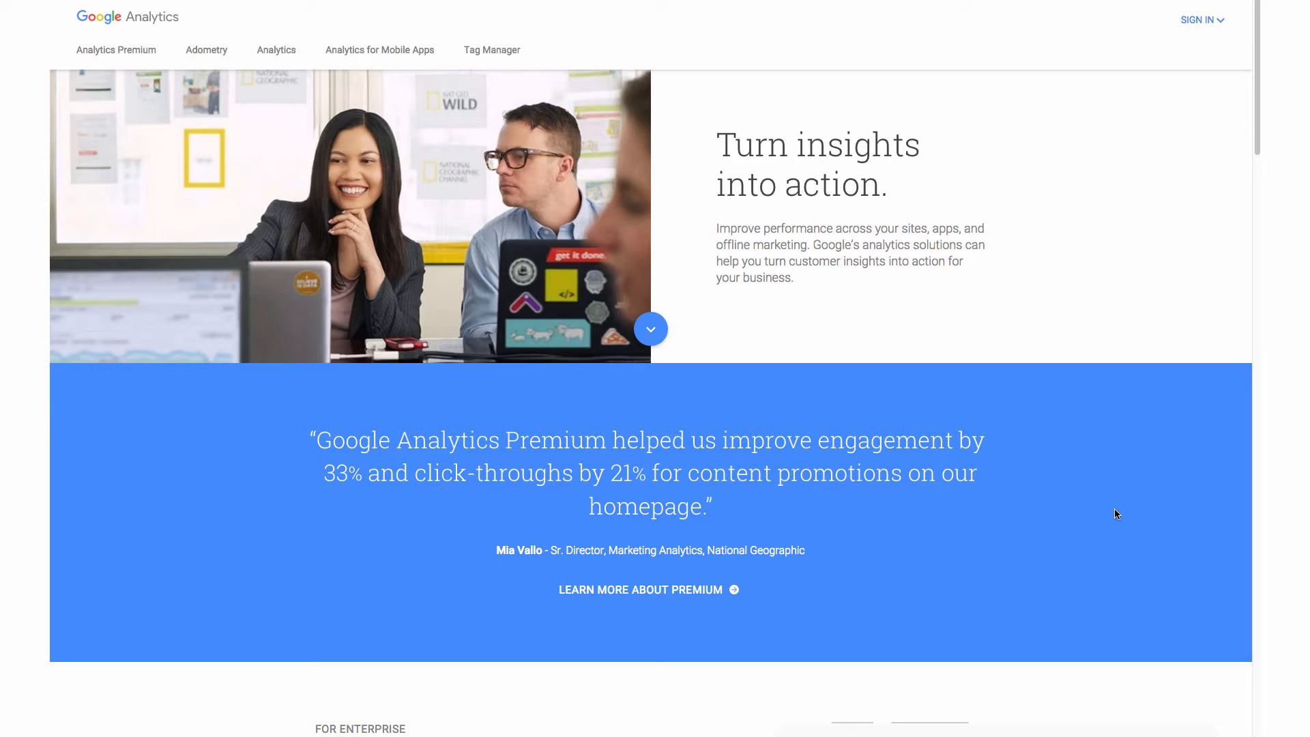
{"action": "mouse_move", "coordinate": [1105, 502]}
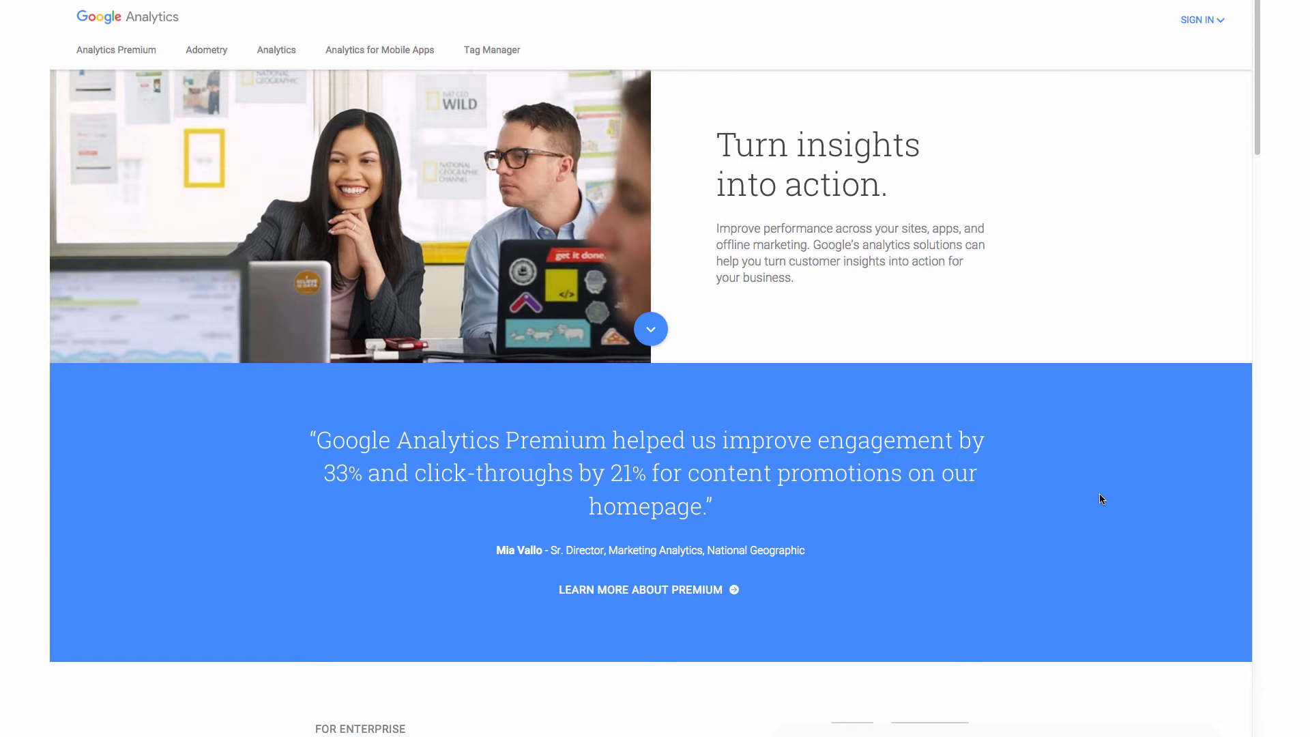
{"action": "mouse_move", "coordinate": [648, 249]}
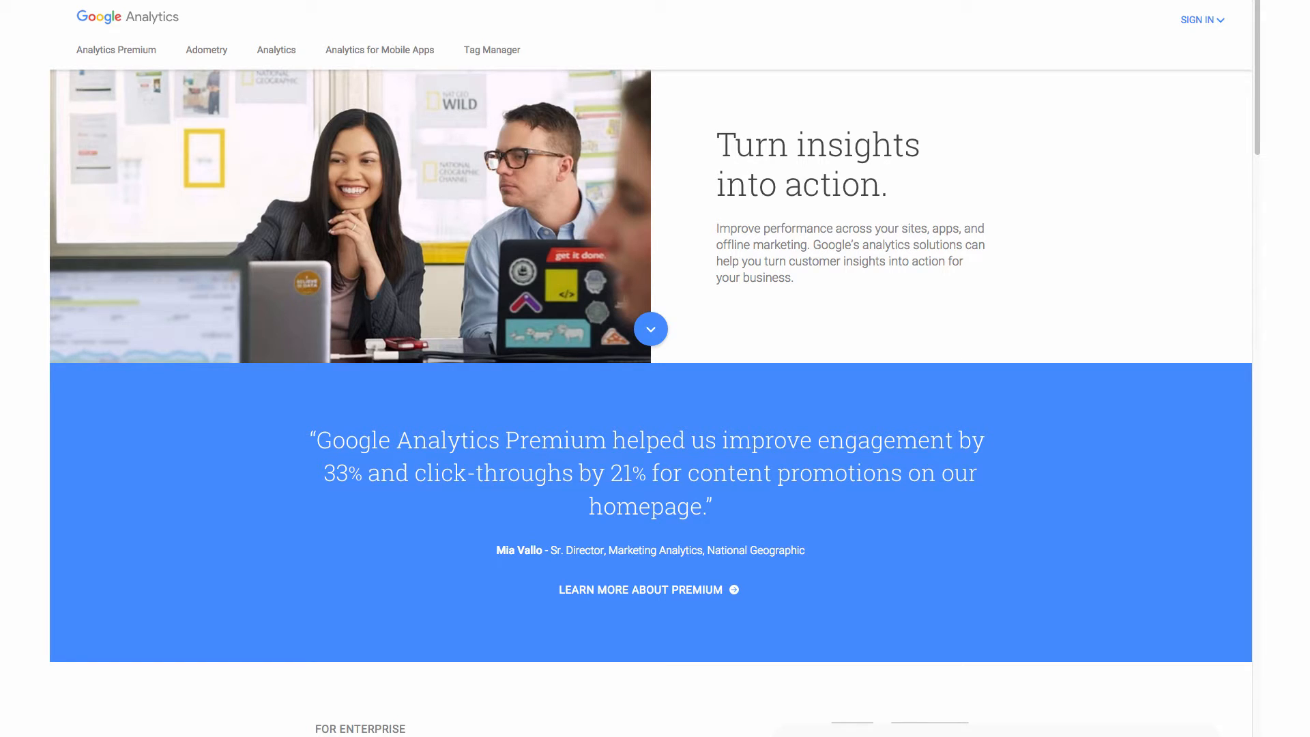
{"action": "mouse_move", "coordinate": [1210, 19]}
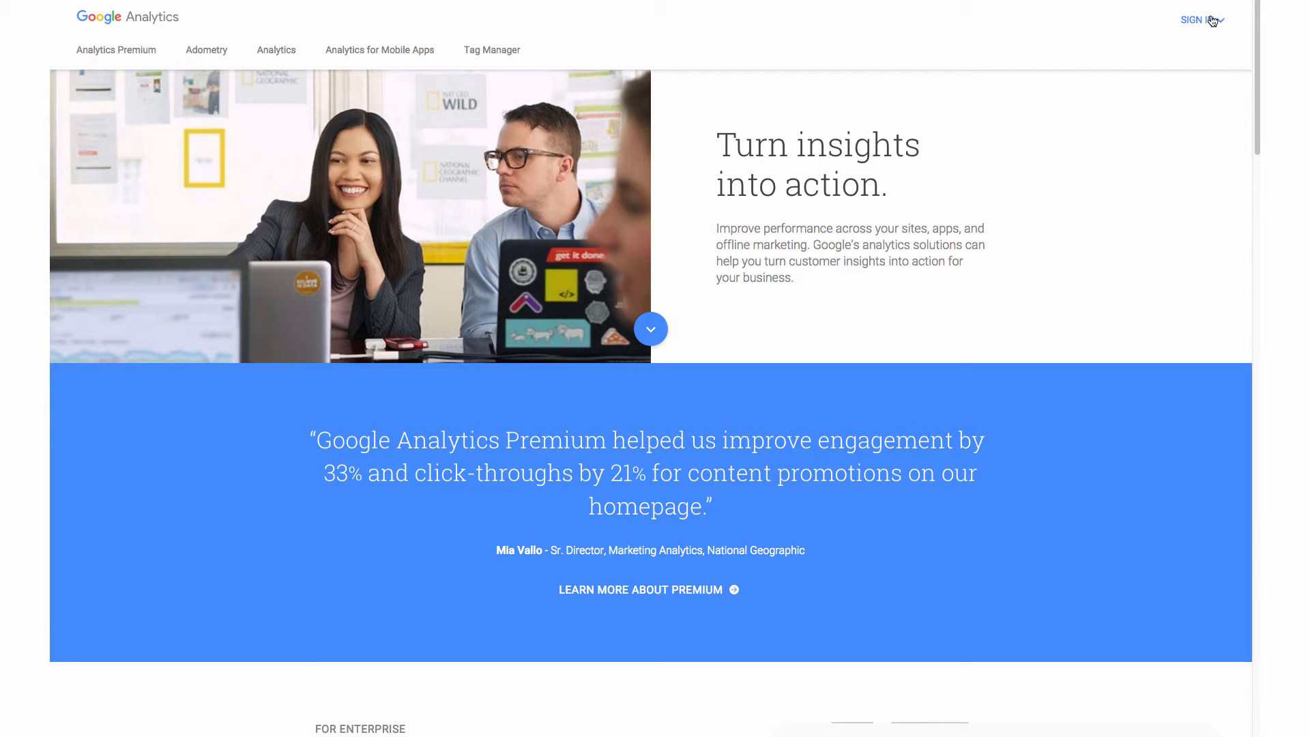
Sign in to Google Analytics and go to the Admin page.
{"action": "left_click", "coordinate": [1196, 20]}
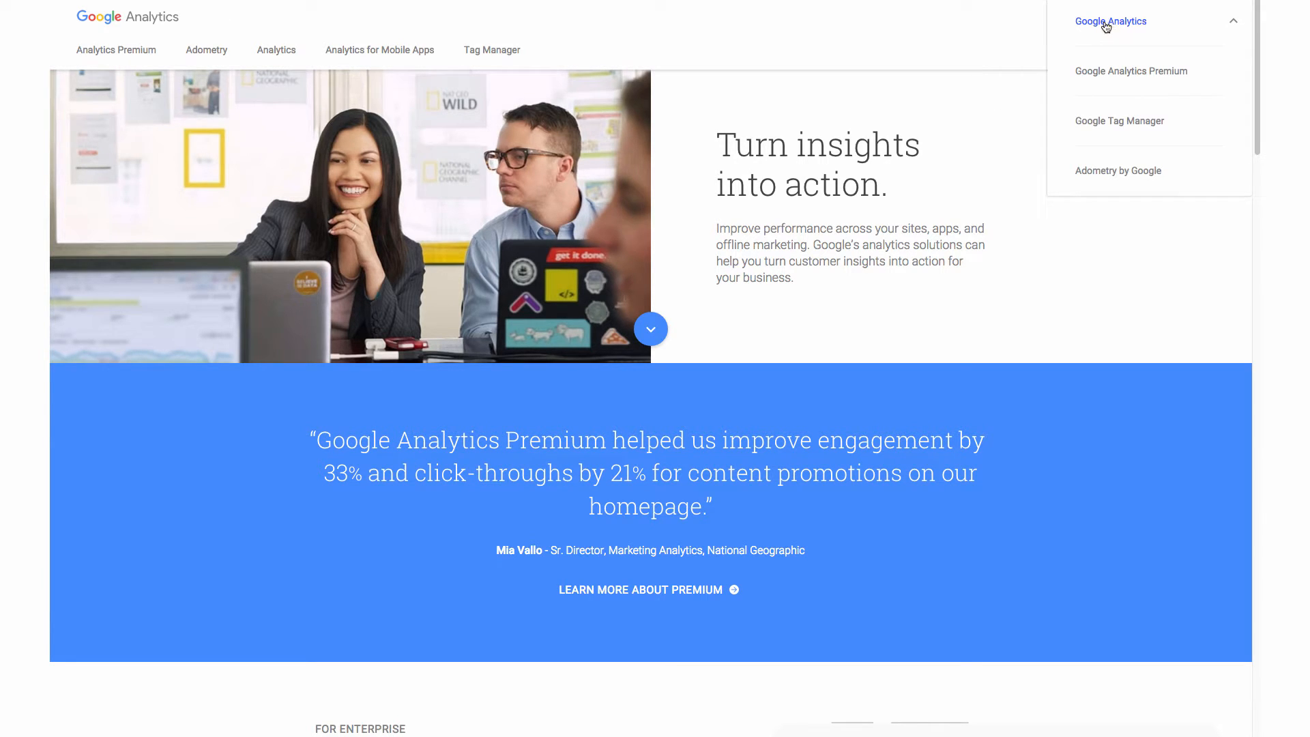
{"action": "mouse_move", "coordinate": [1134, 30]}
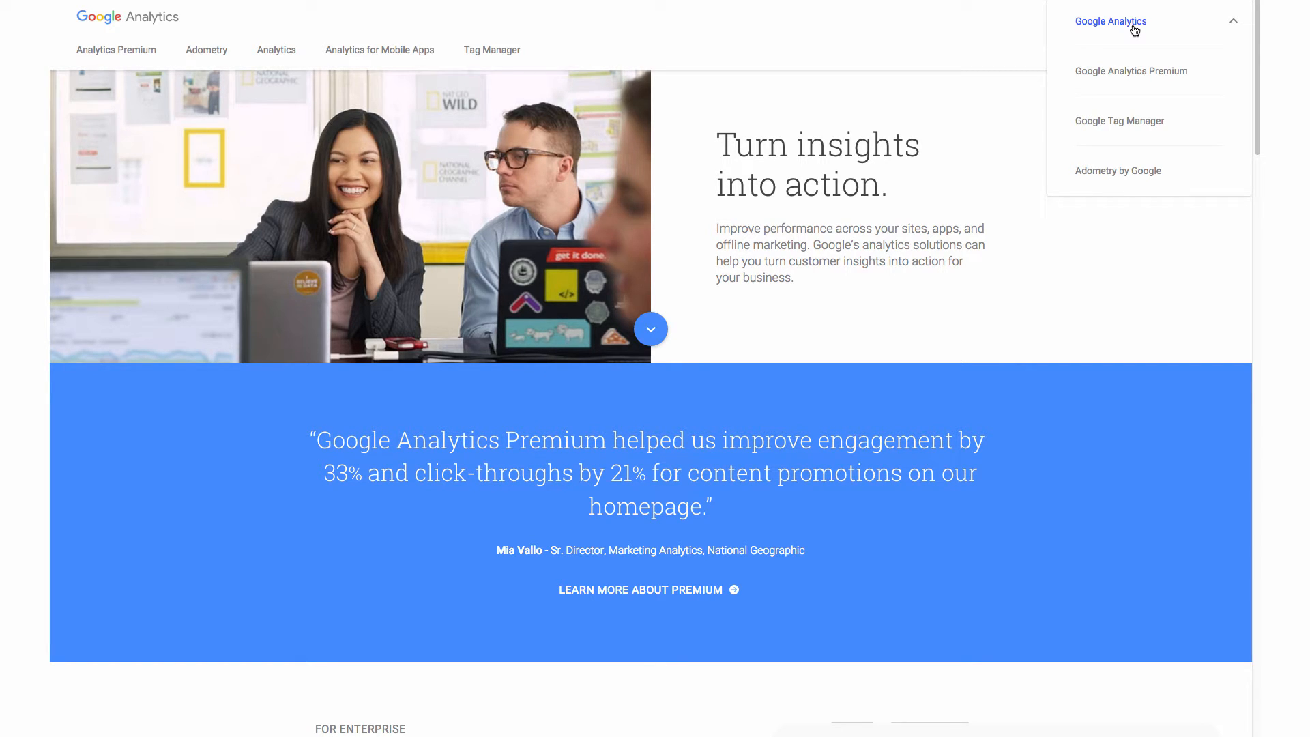
{"action": "left_click", "coordinate": [1111, 21]}
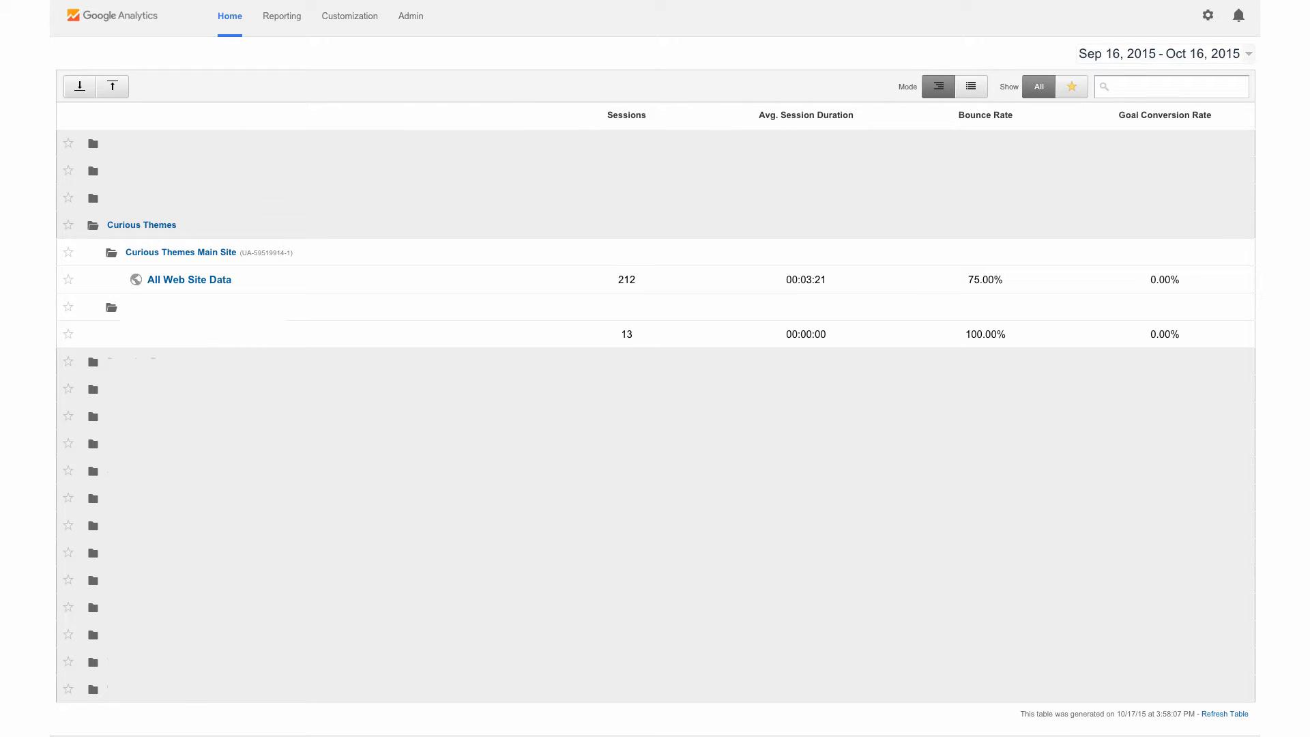
{"action": "mouse_move", "coordinate": [244, 29]}
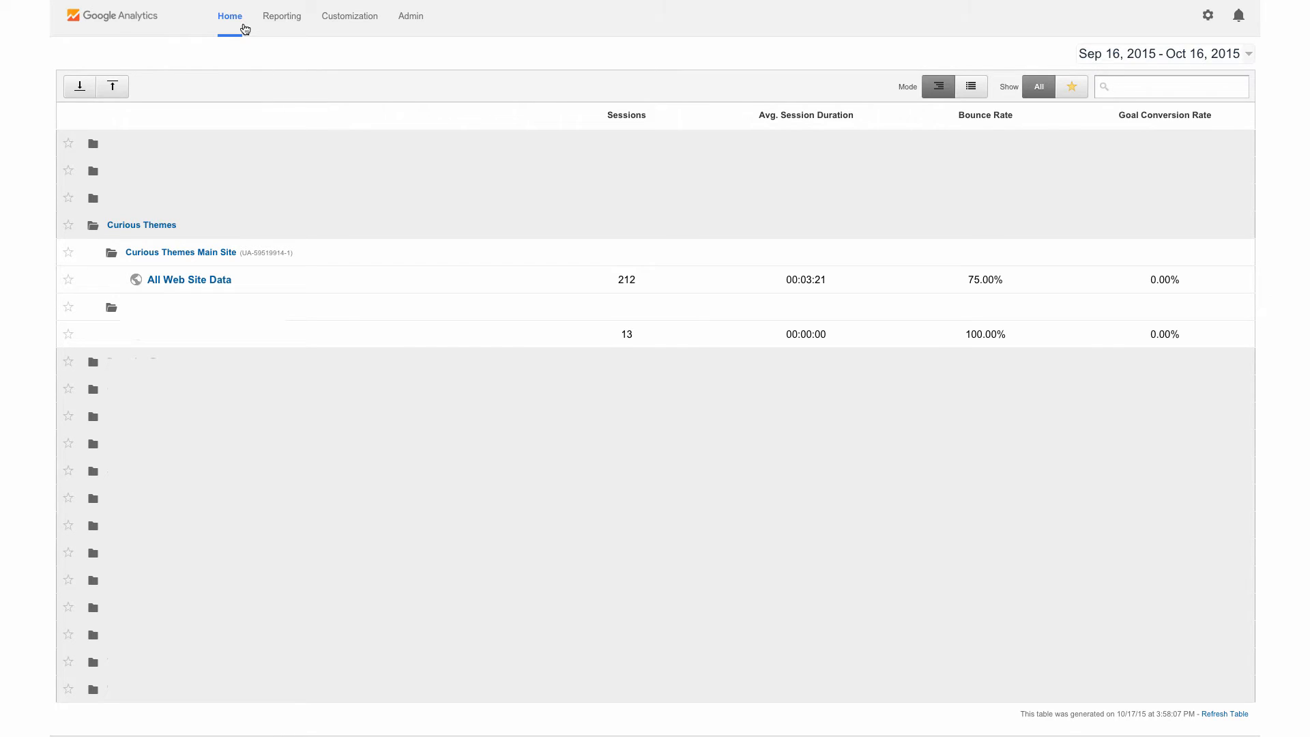
{"action": "mouse_move", "coordinate": [410, 17]}
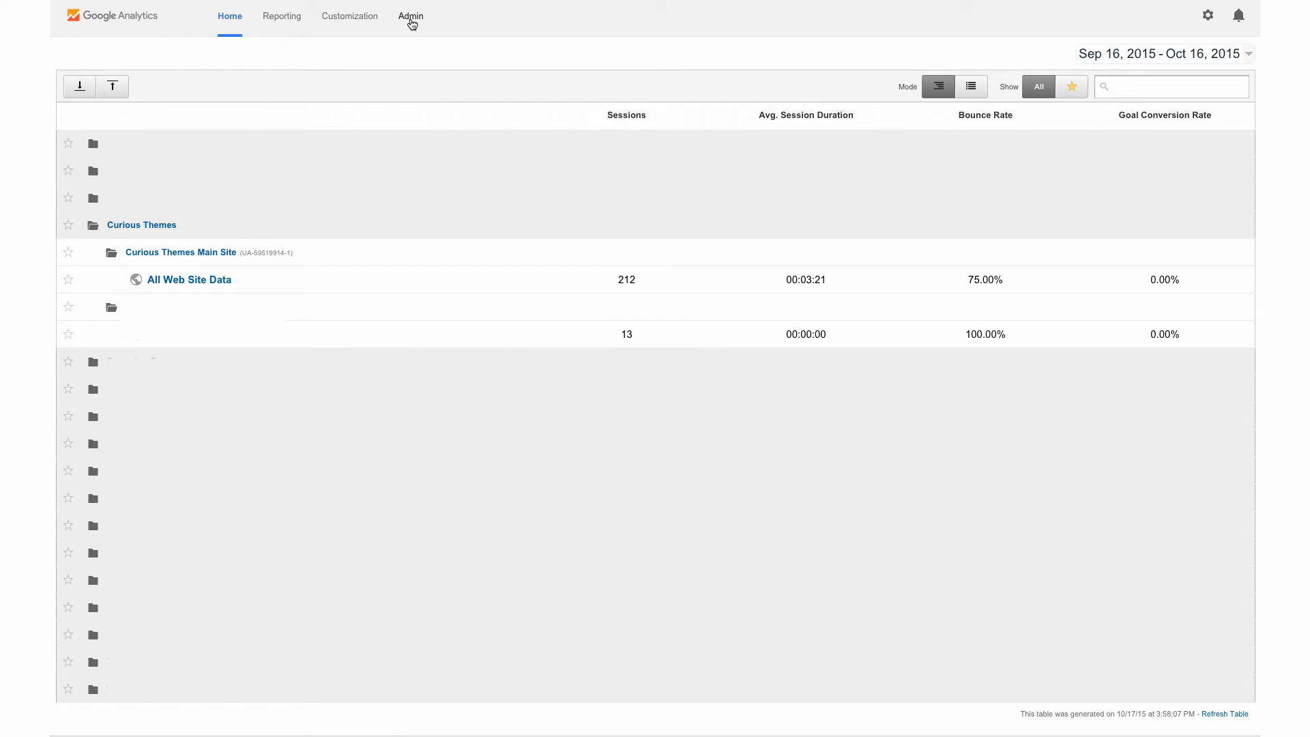
{"action": "left_click", "coordinate": [409, 16]}
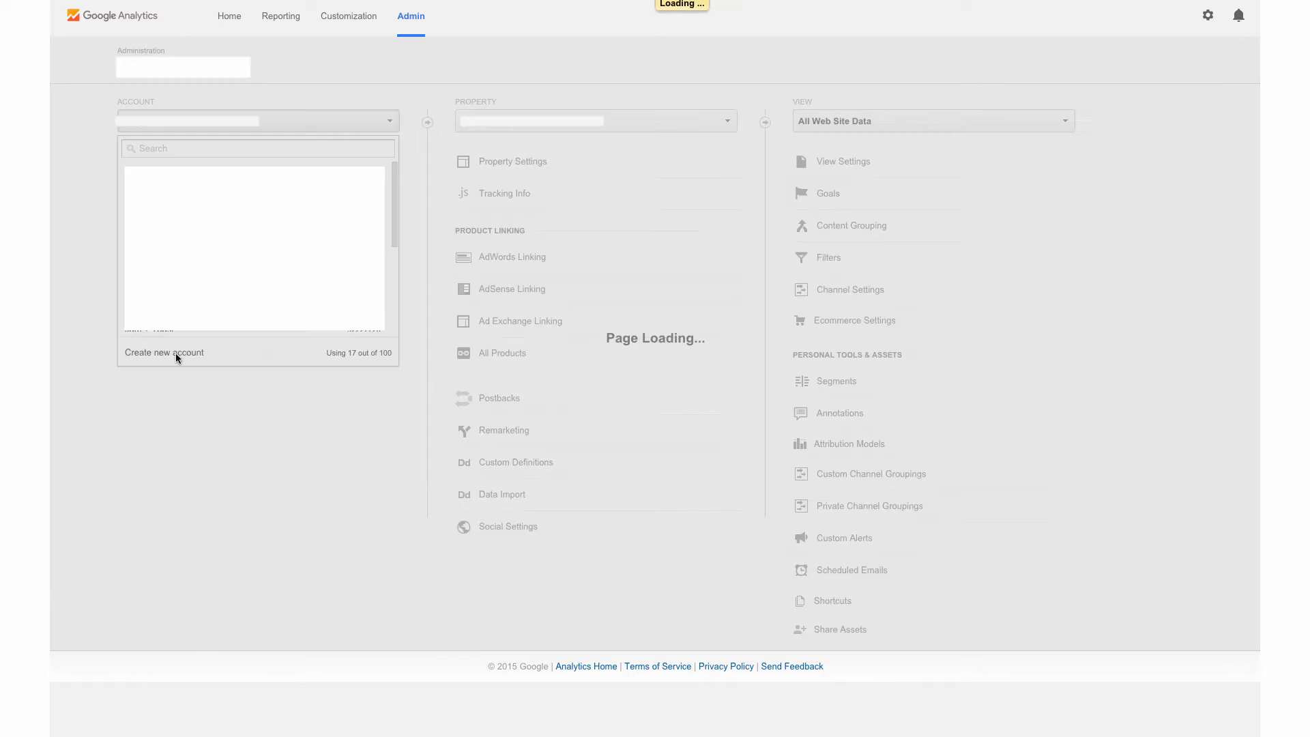
Fill the new account form: account and website 'Shopify Class', URL shopify-class.myshopify.com.
{"action": "left_click", "coordinate": [163, 352]}
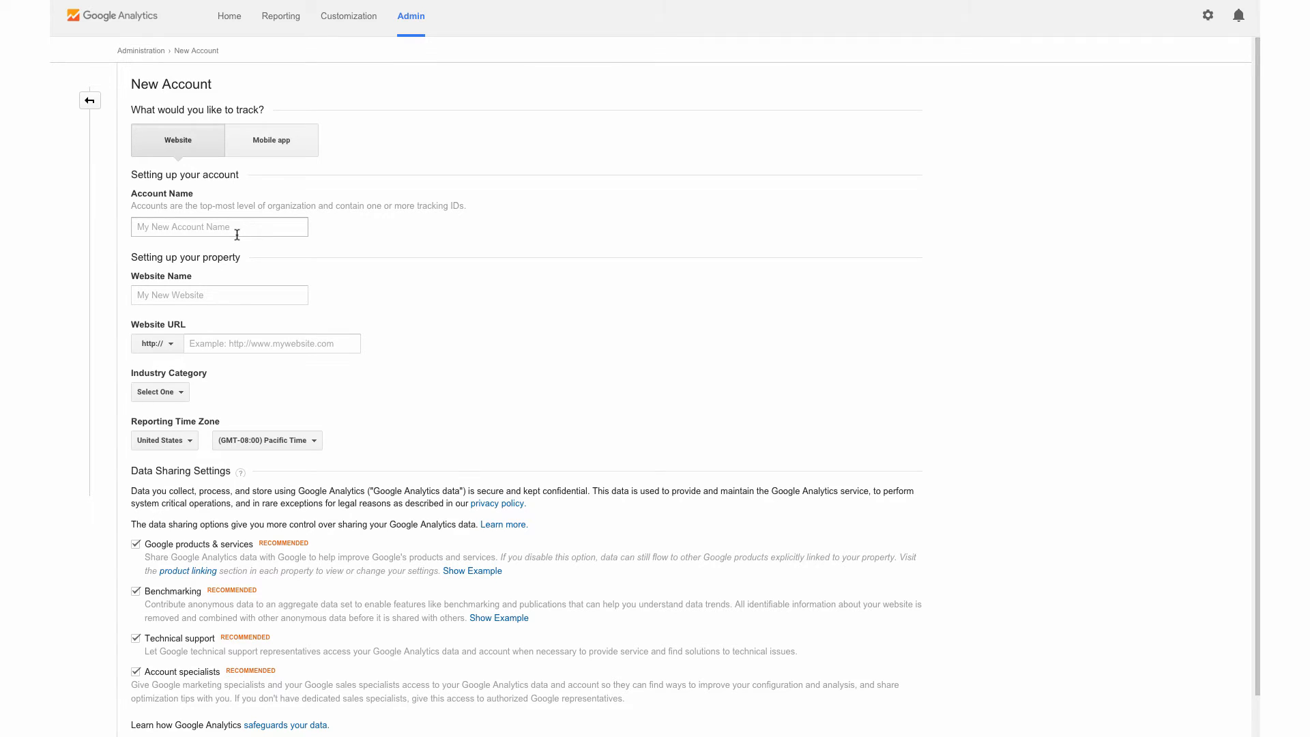
{"action": "left_click", "coordinate": [219, 226]}
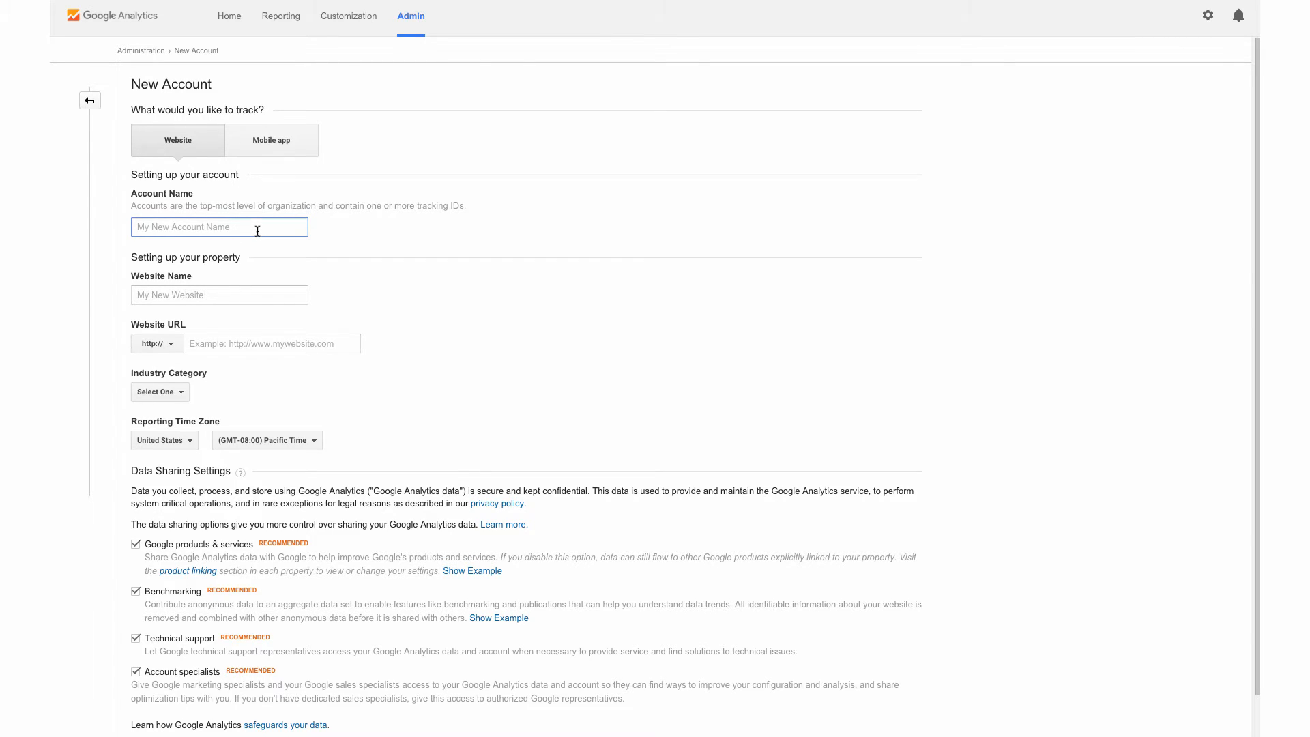
{"action": "type", "text": "Shopi"}
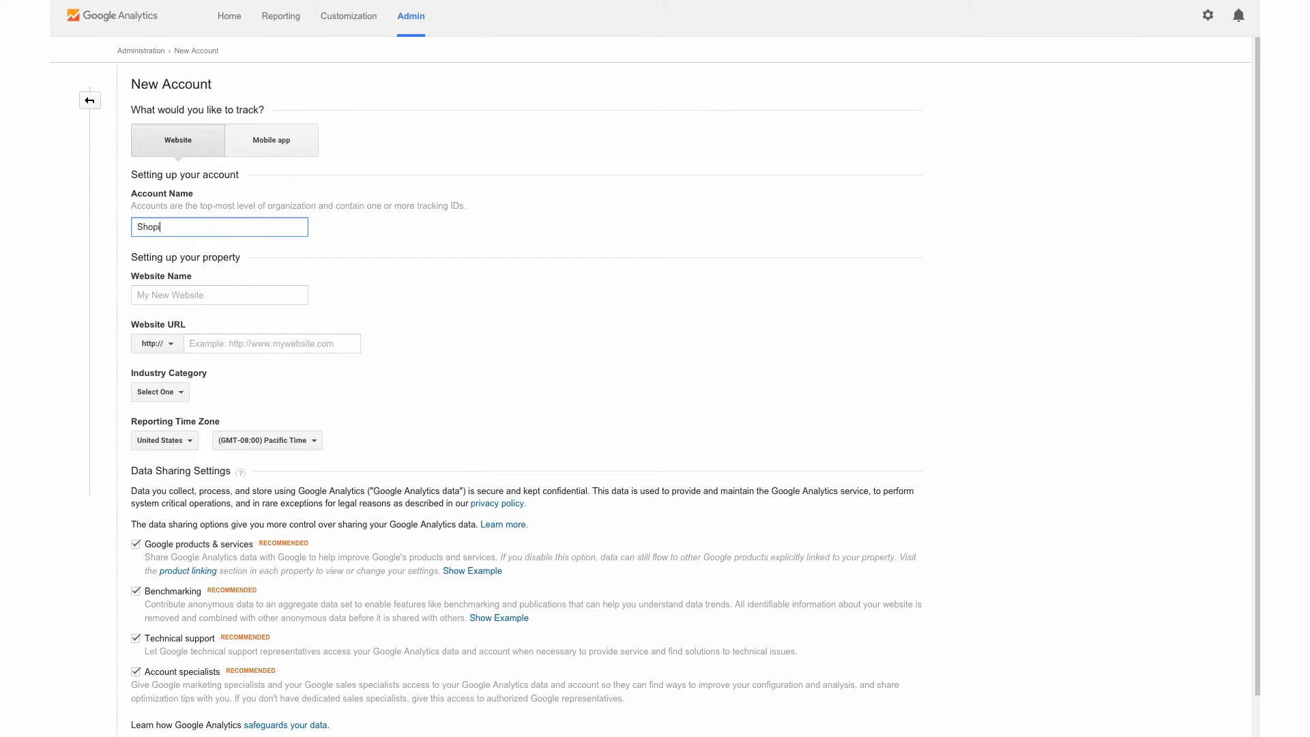
{"action": "type", "text": "fy"}
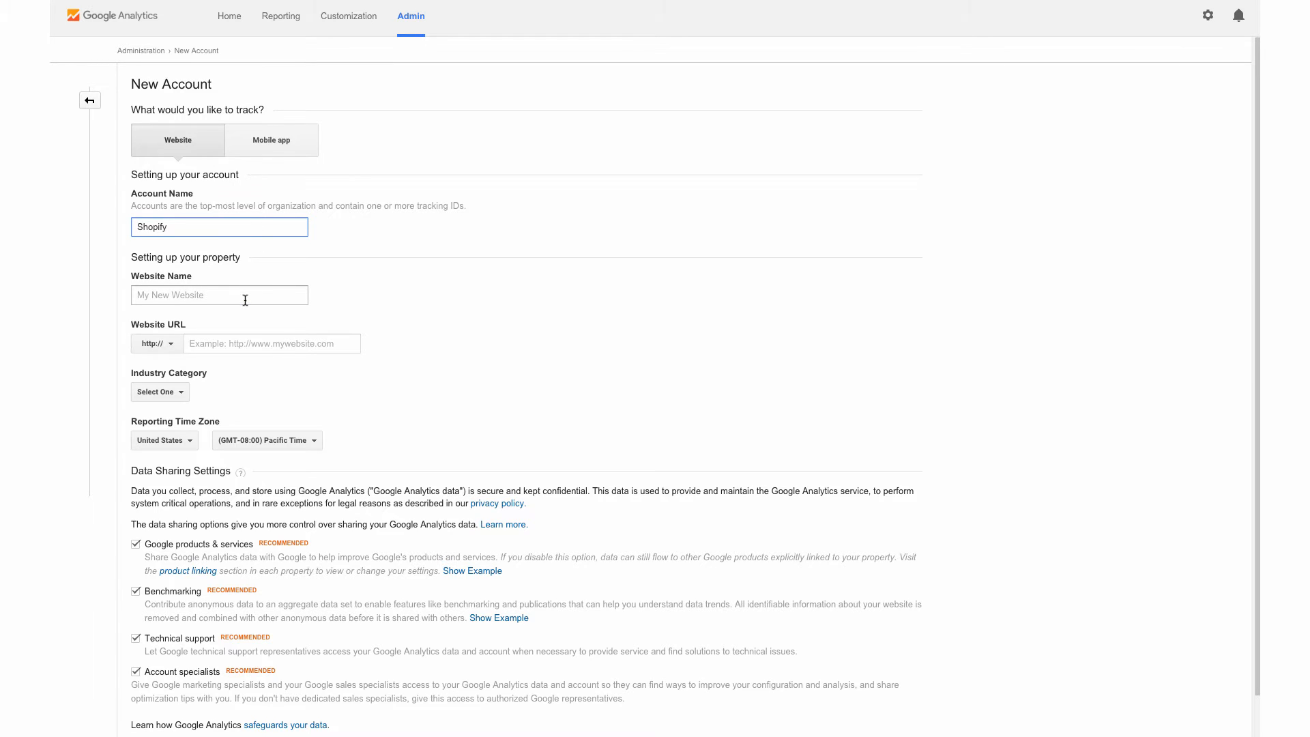
{"action": "left_click", "coordinate": [219, 295]}
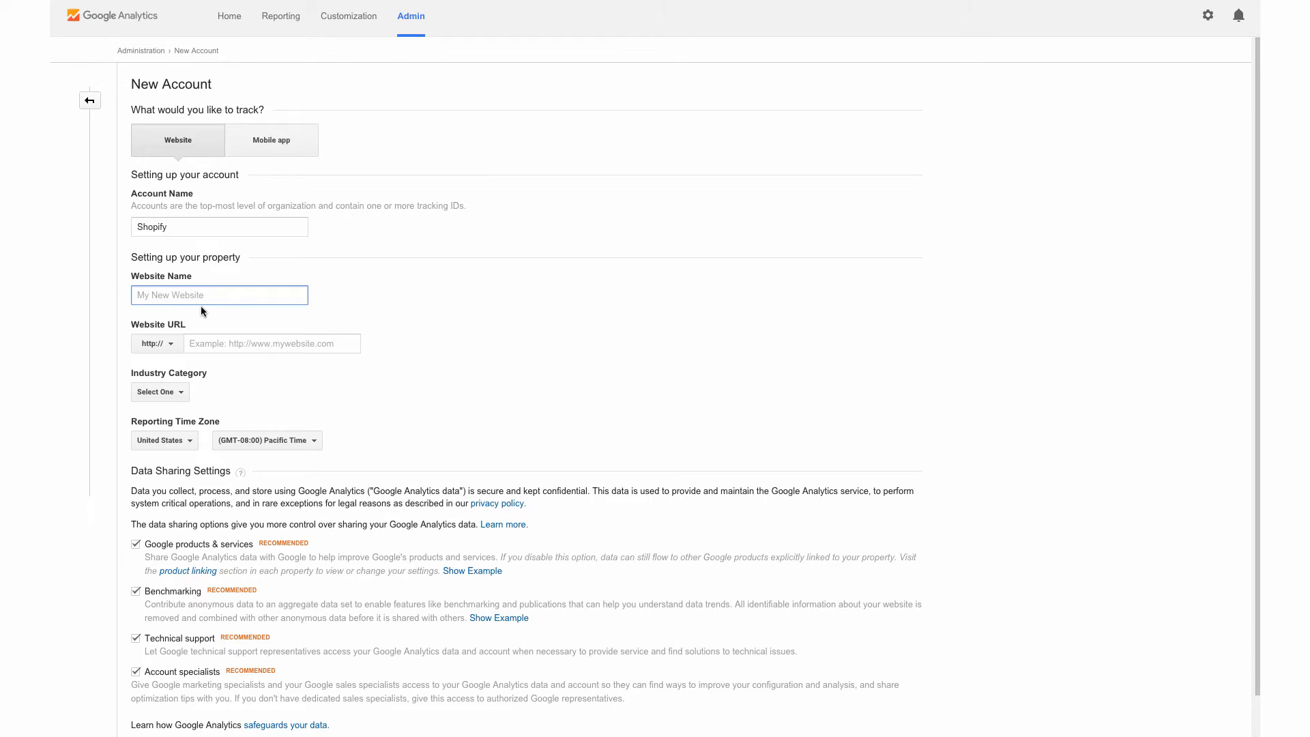
{"action": "type", "text": "Shopify"}
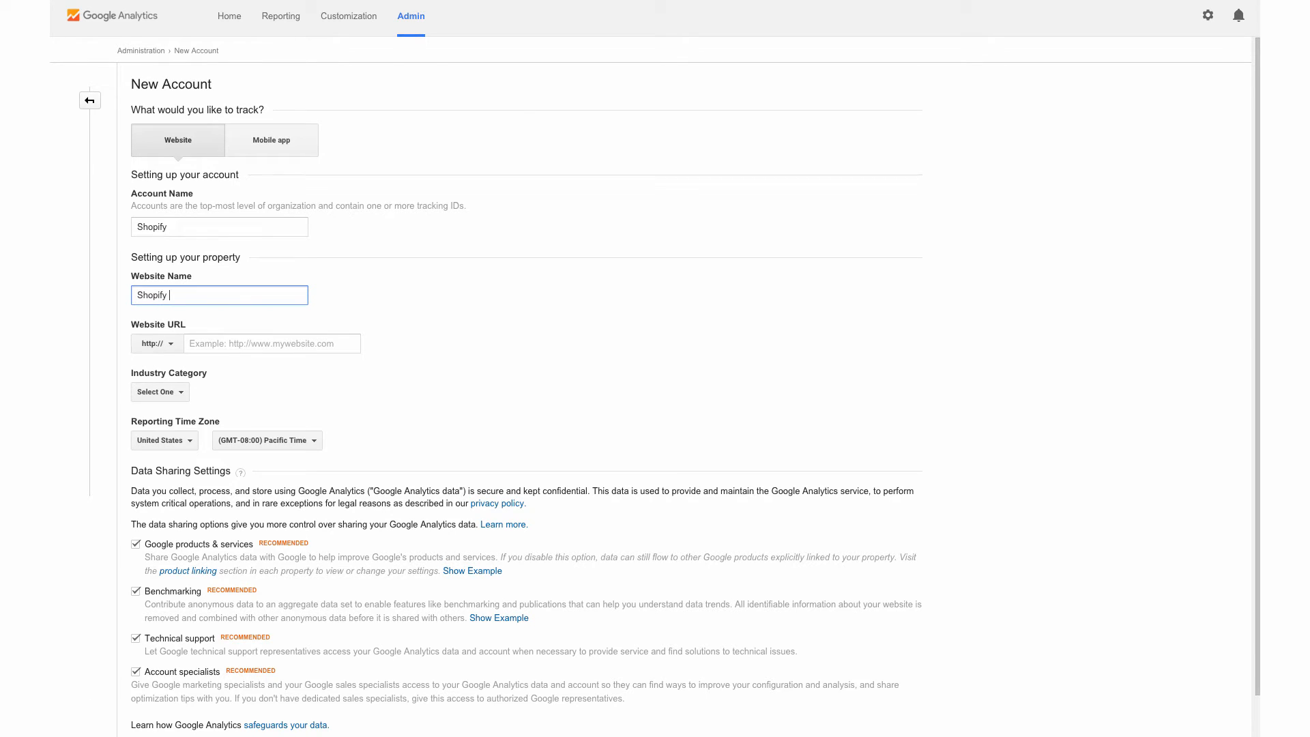
{"action": "type", "text": "Class"}
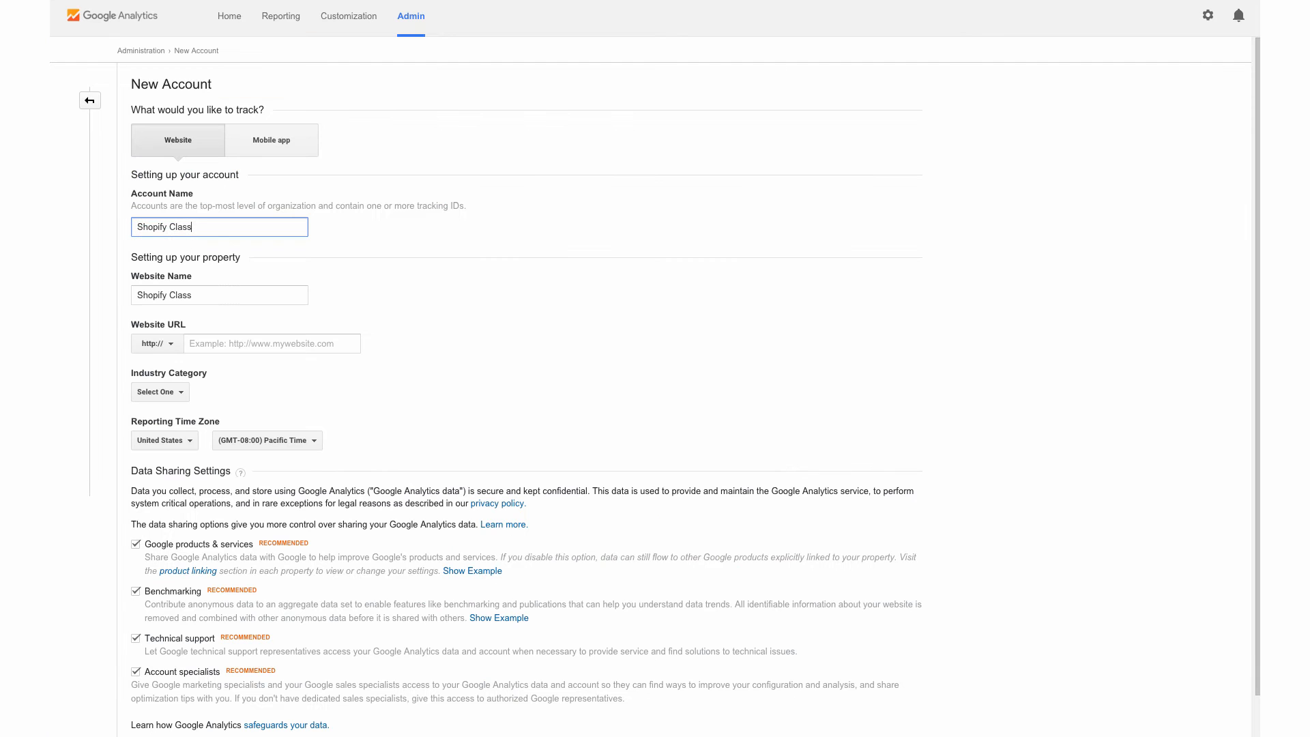
{"action": "type", "text": "shopify-class.myshopify.com"}
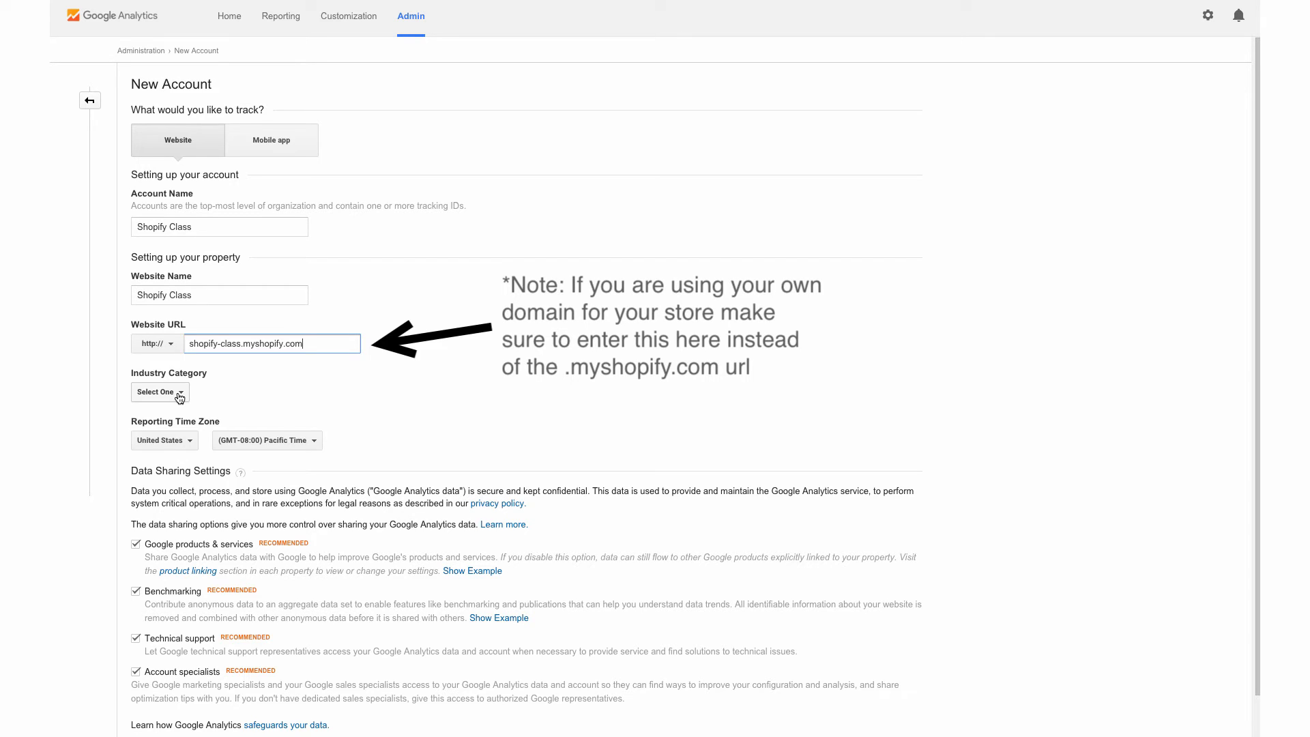
{"action": "left_click", "coordinate": [159, 391]}
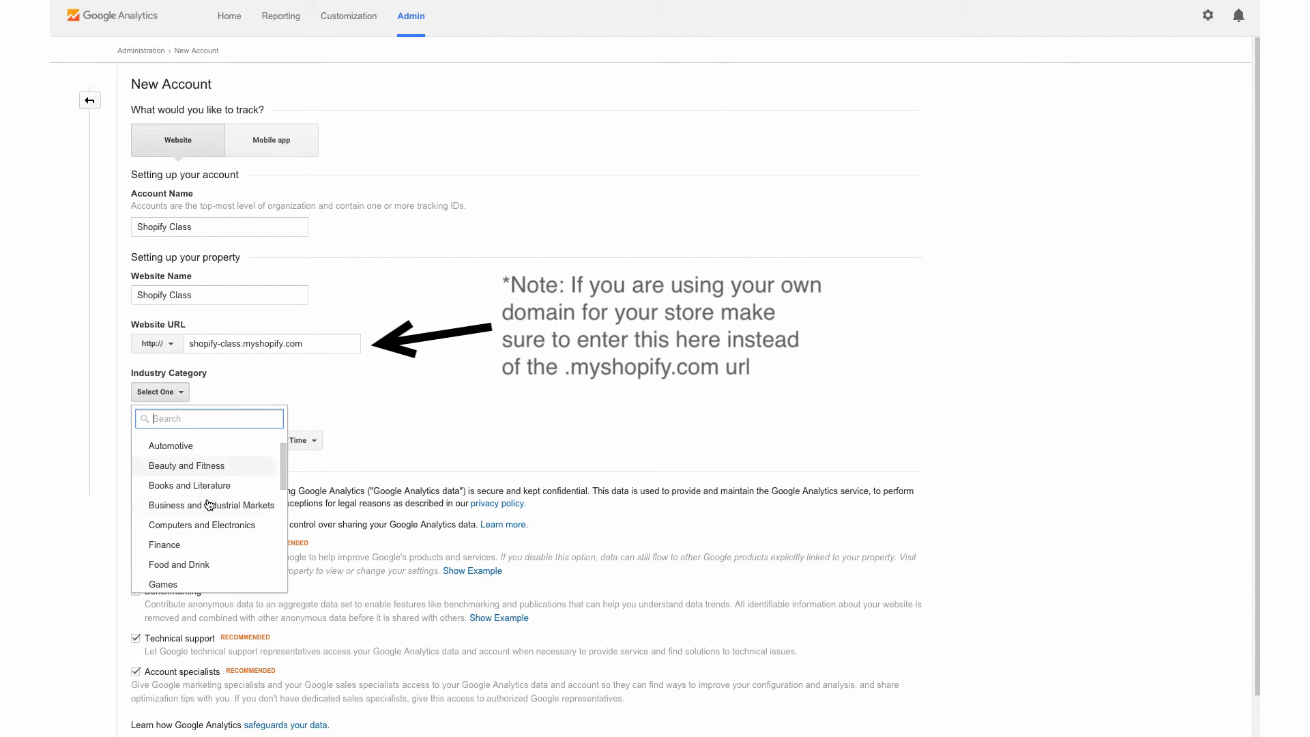
Choose (GMT-05:00) Eastern Time as the account's reporting time zone.
{"action": "scroll", "scroll_direction": "down", "scroll_amount": 3}
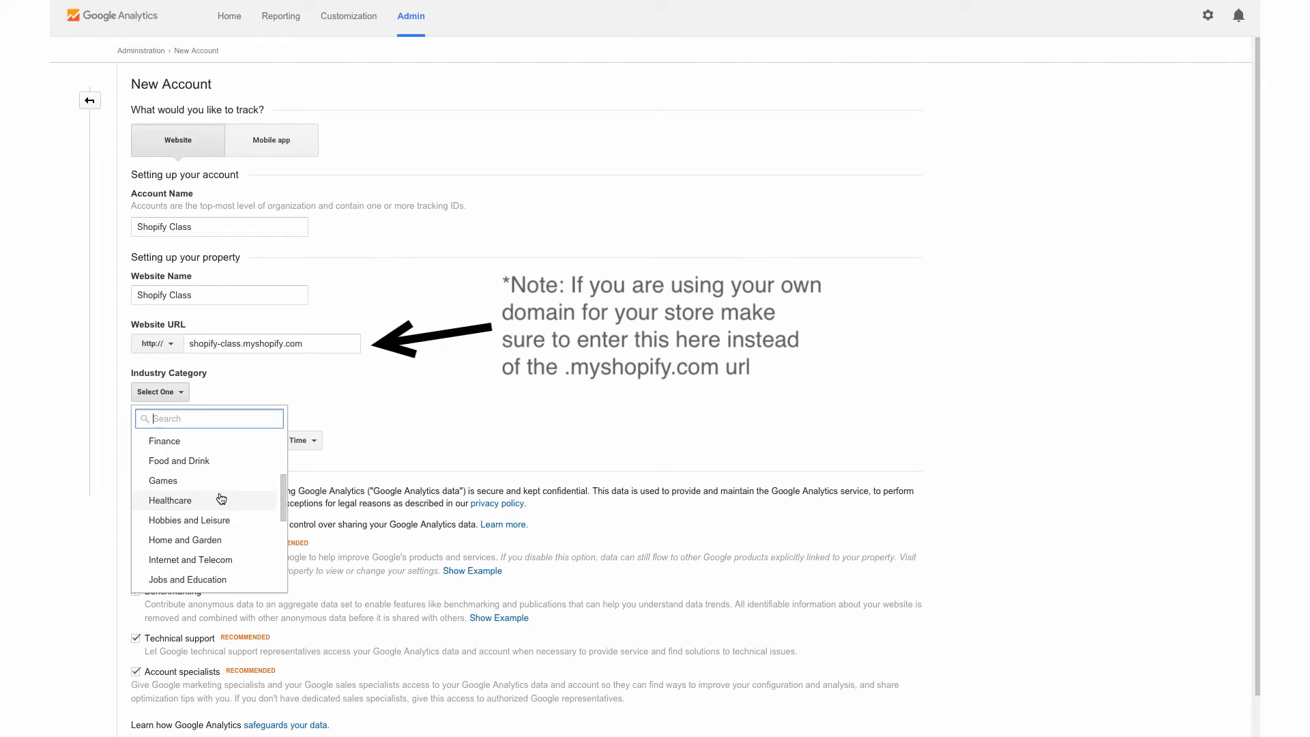
{"action": "scroll", "scroll_direction": "down", "scroll_amount": 3}
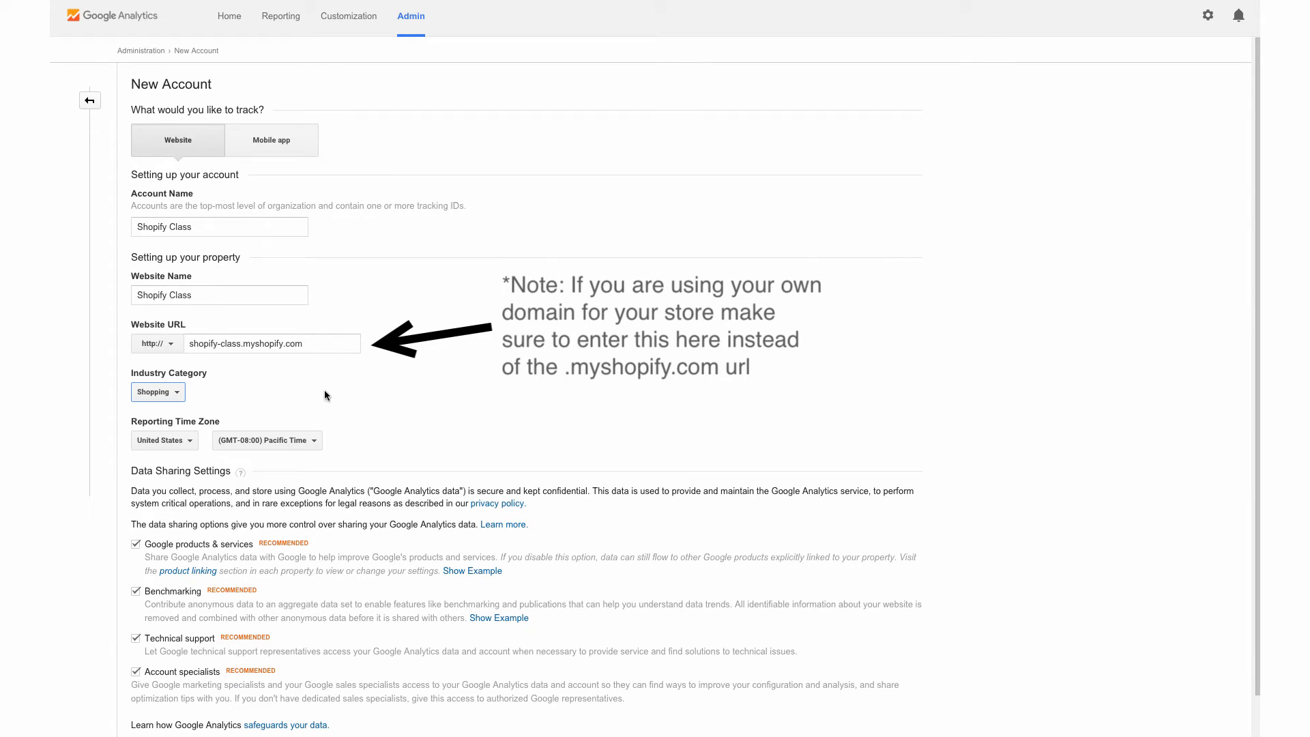
{"action": "left_click", "coordinate": [265, 440]}
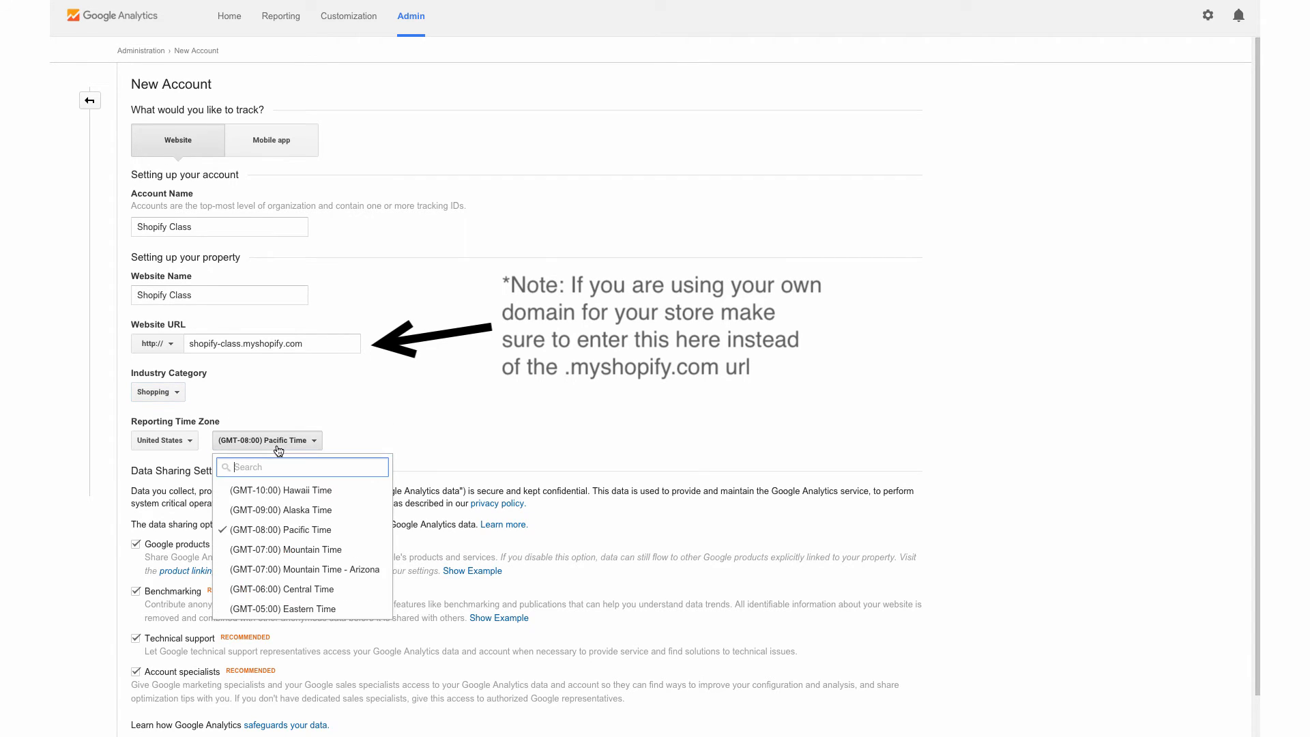
{"action": "left_click", "coordinate": [283, 608]}
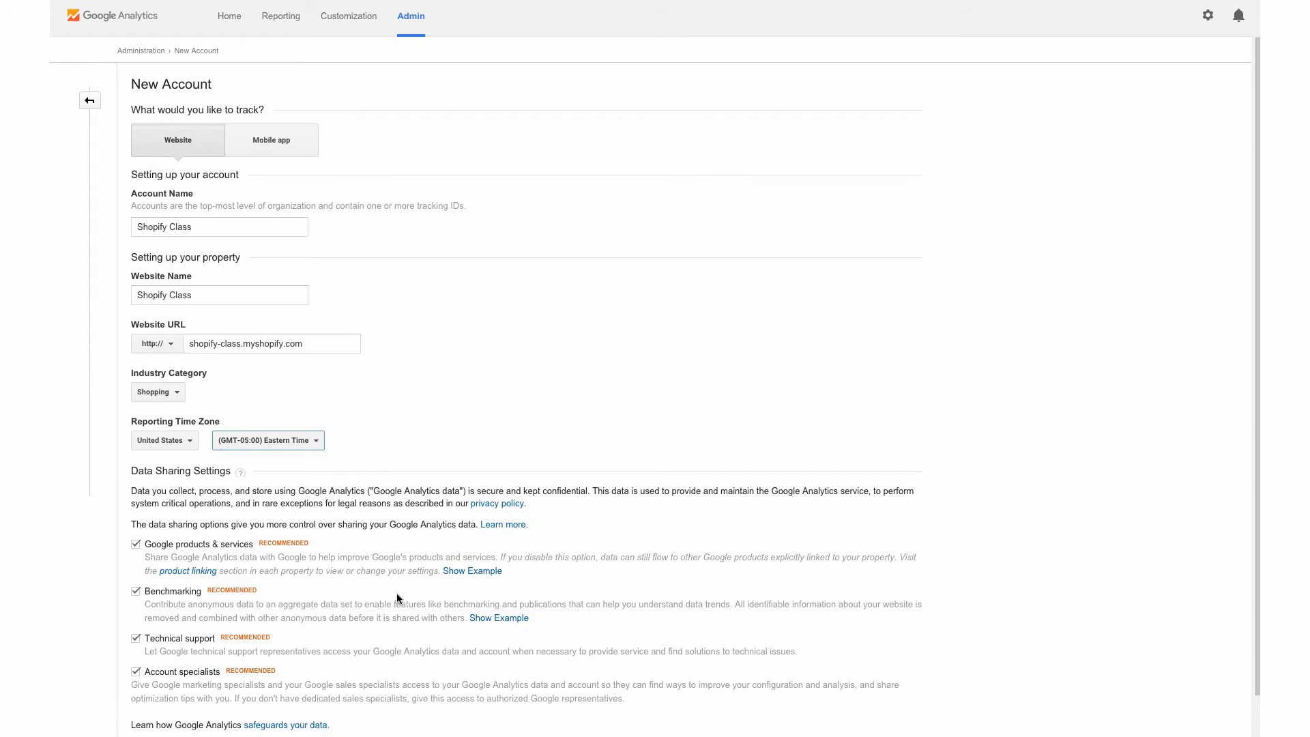
{"action": "scroll", "scroll_direction": "down", "scroll_amount": 3}
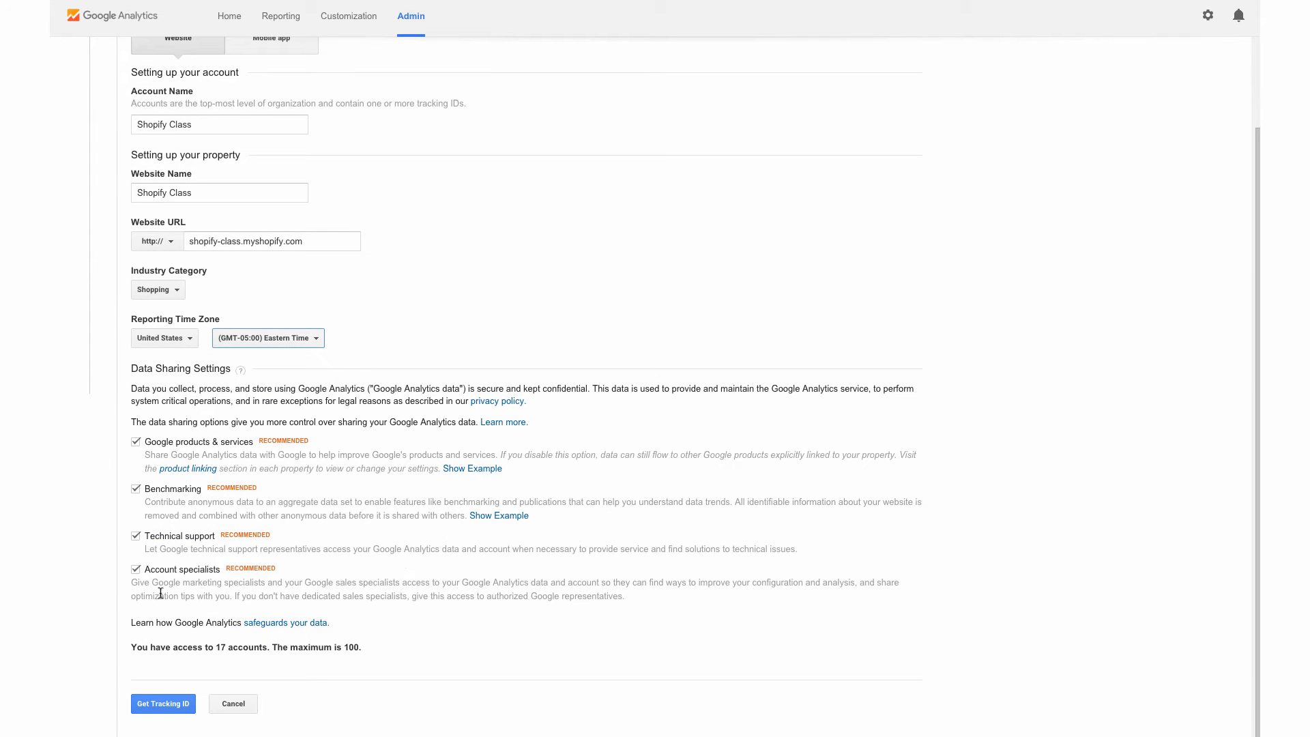
{"action": "mouse_move", "coordinate": [284, 512]}
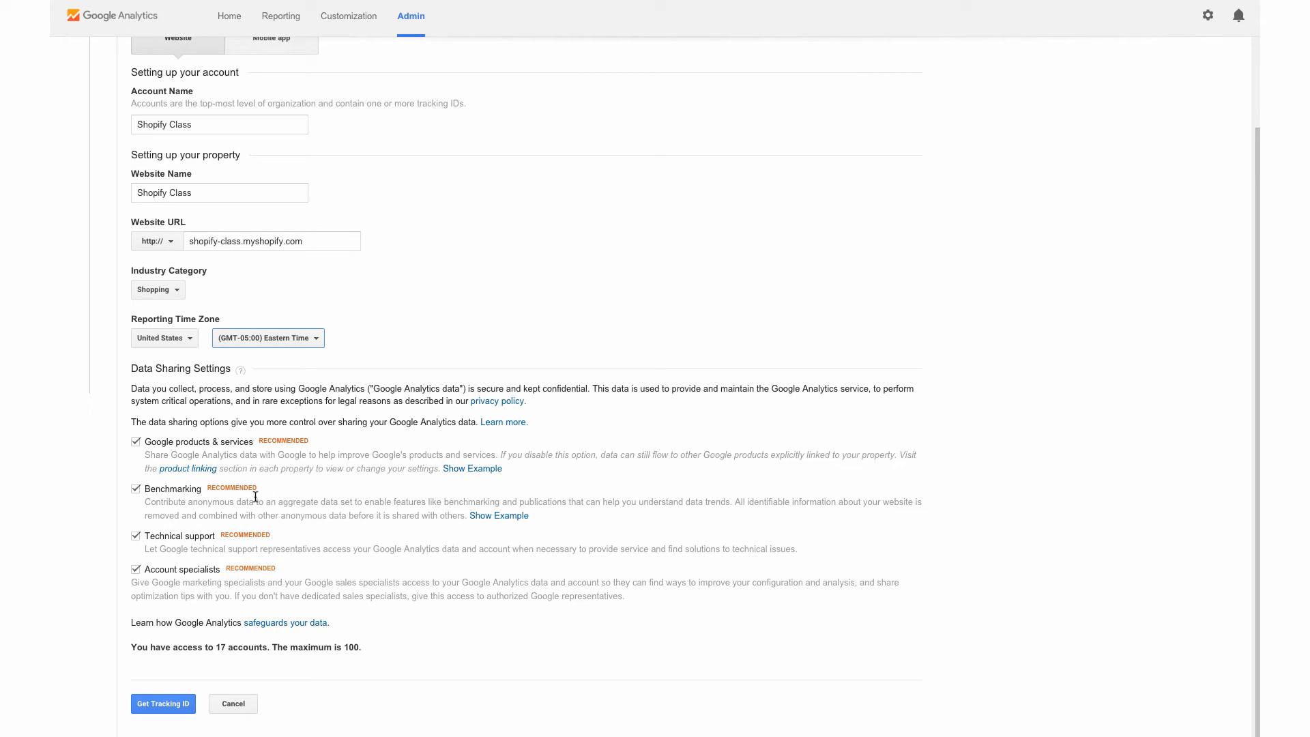
{"action": "mouse_move", "coordinate": [233, 525]}
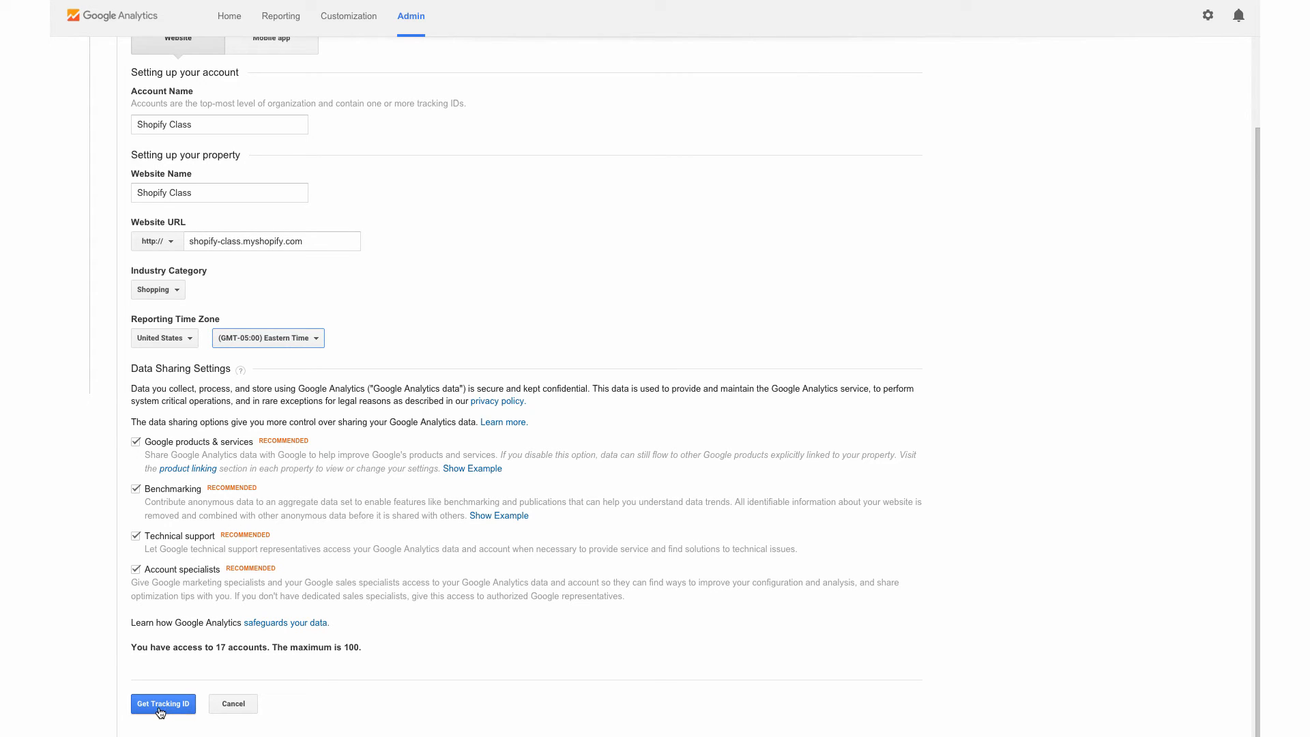
Submit the account and accept the terms to get tracking ID UA-68993058-1.
{"action": "left_click", "coordinate": [163, 703]}
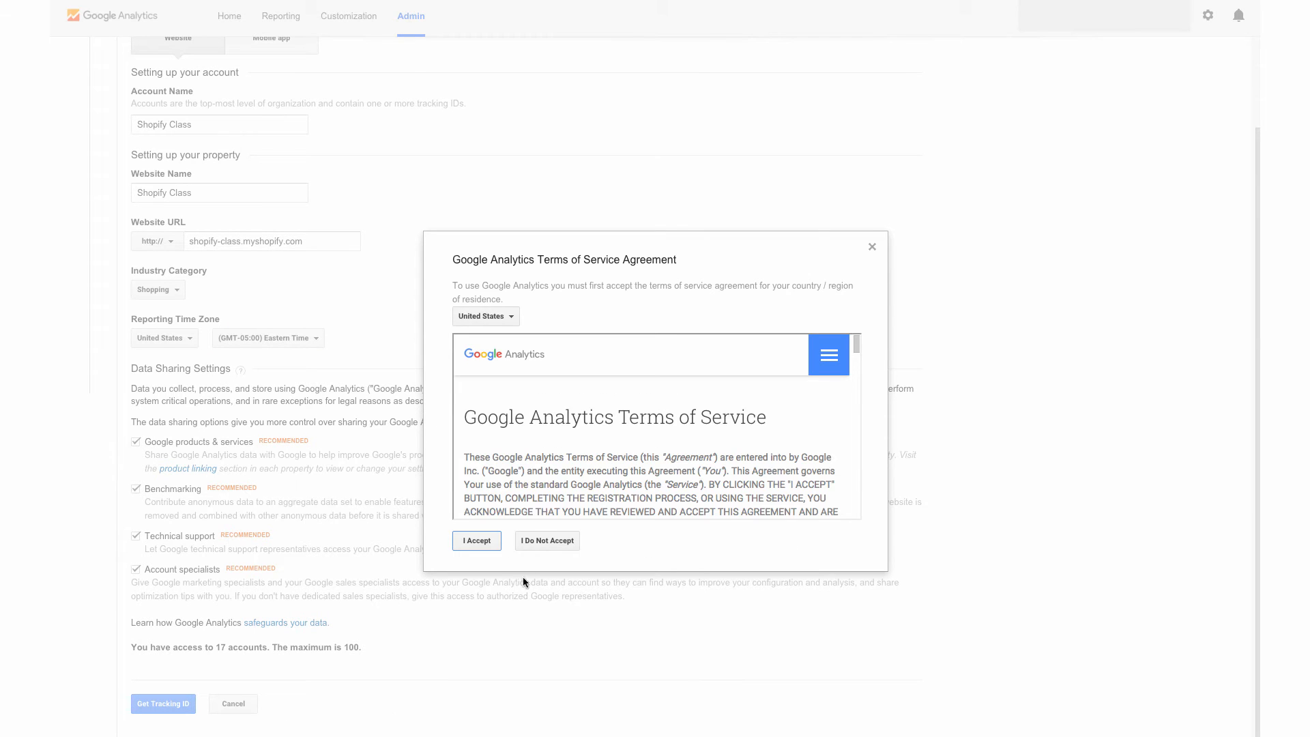
{"action": "left_click", "coordinate": [476, 540]}
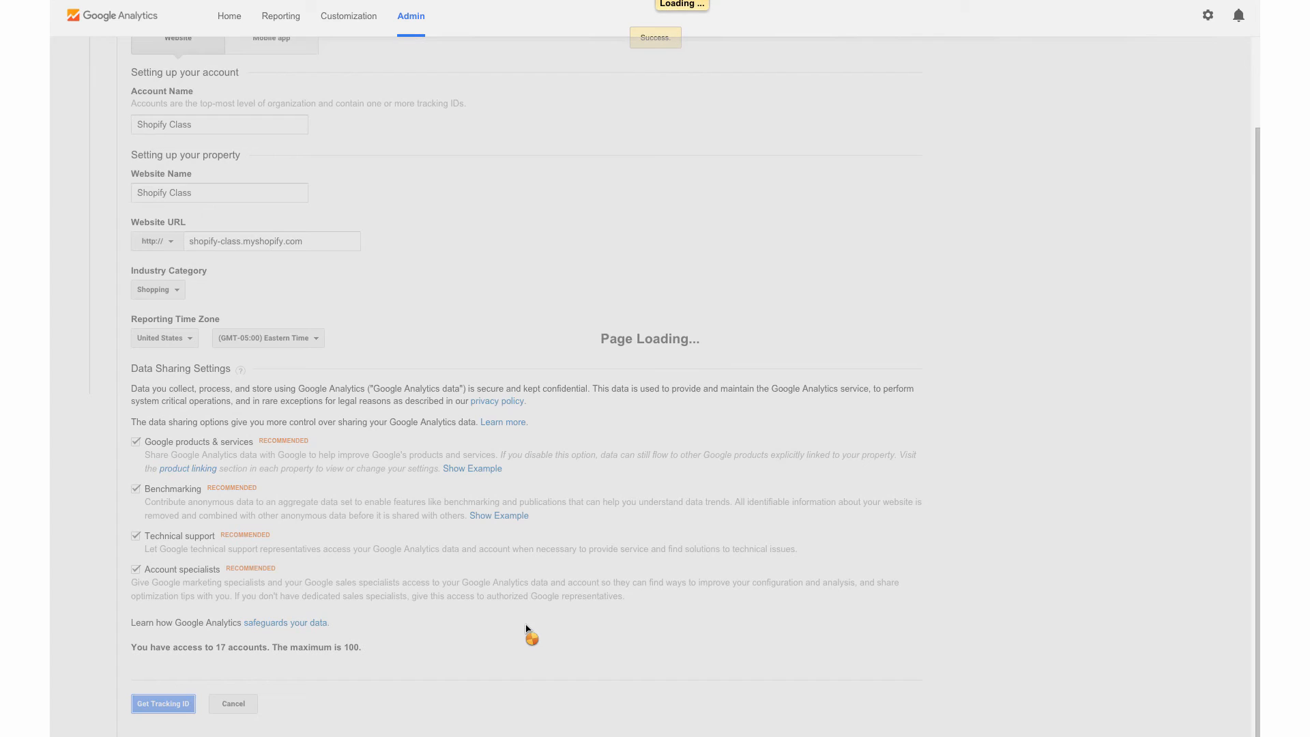
{"action": "left_click", "coordinate": [163, 702]}
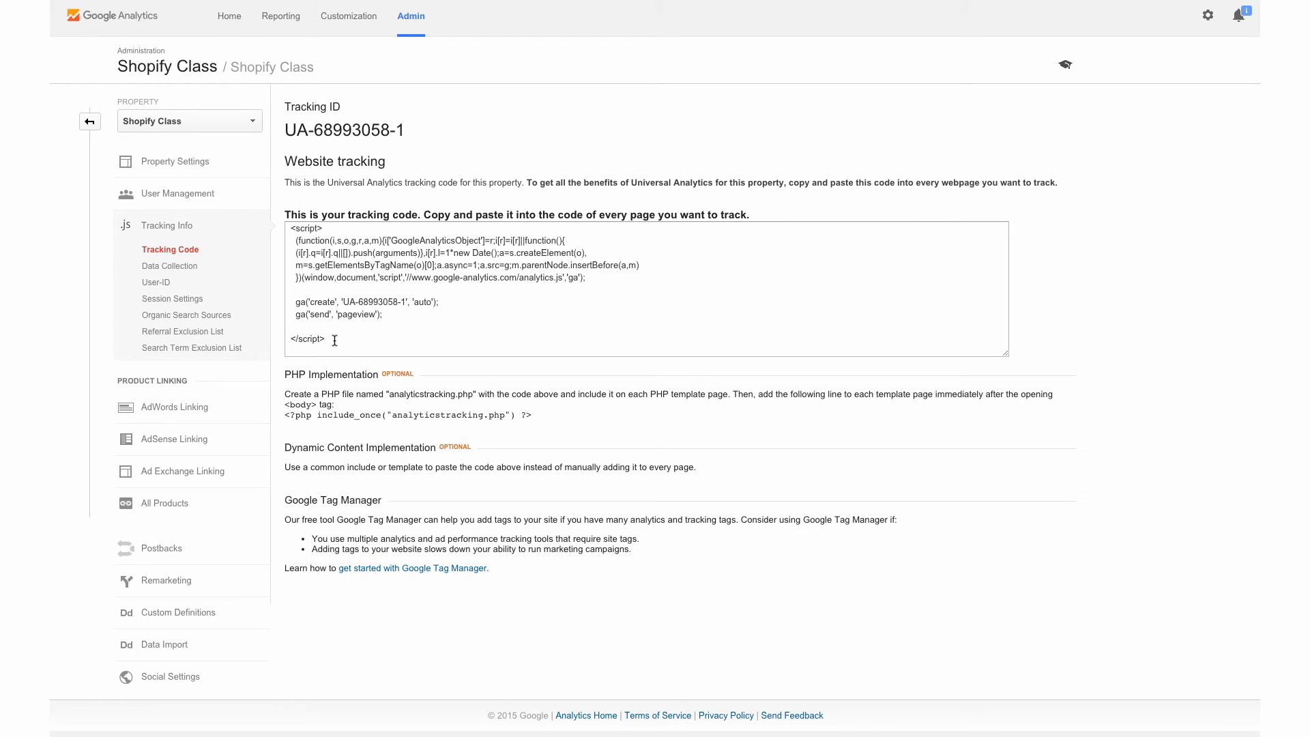
{"action": "mouse_move", "coordinate": [432, 354]}
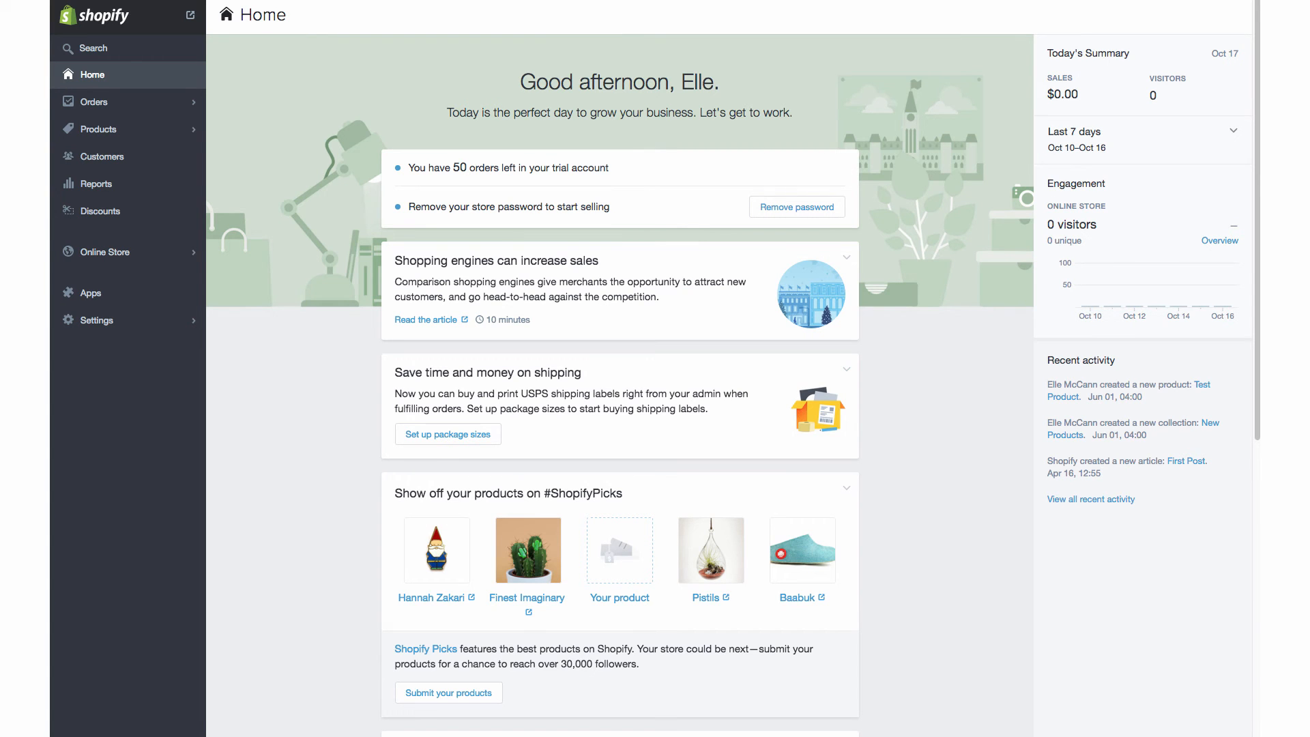
{"action": "mouse_move", "coordinate": [142, 245]}
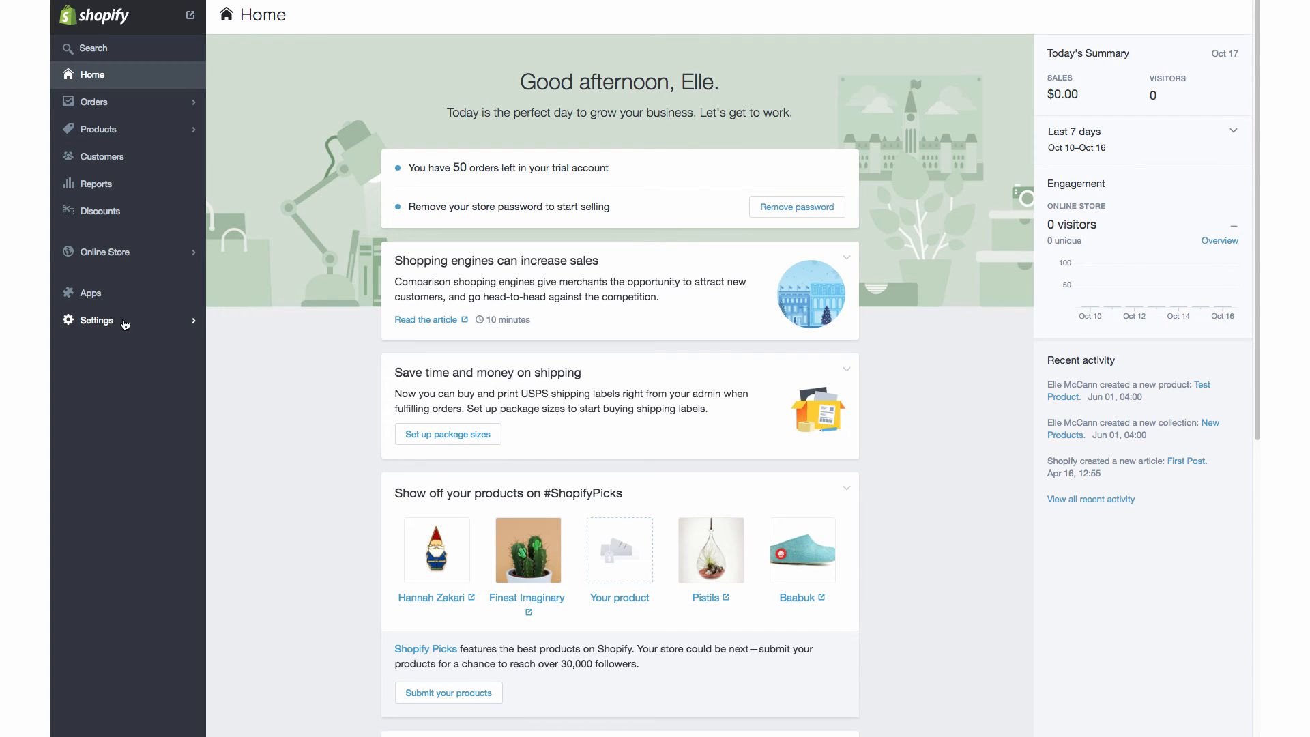
Go to Shopify's Settings > Online Store page.
{"action": "left_click", "coordinate": [96, 320]}
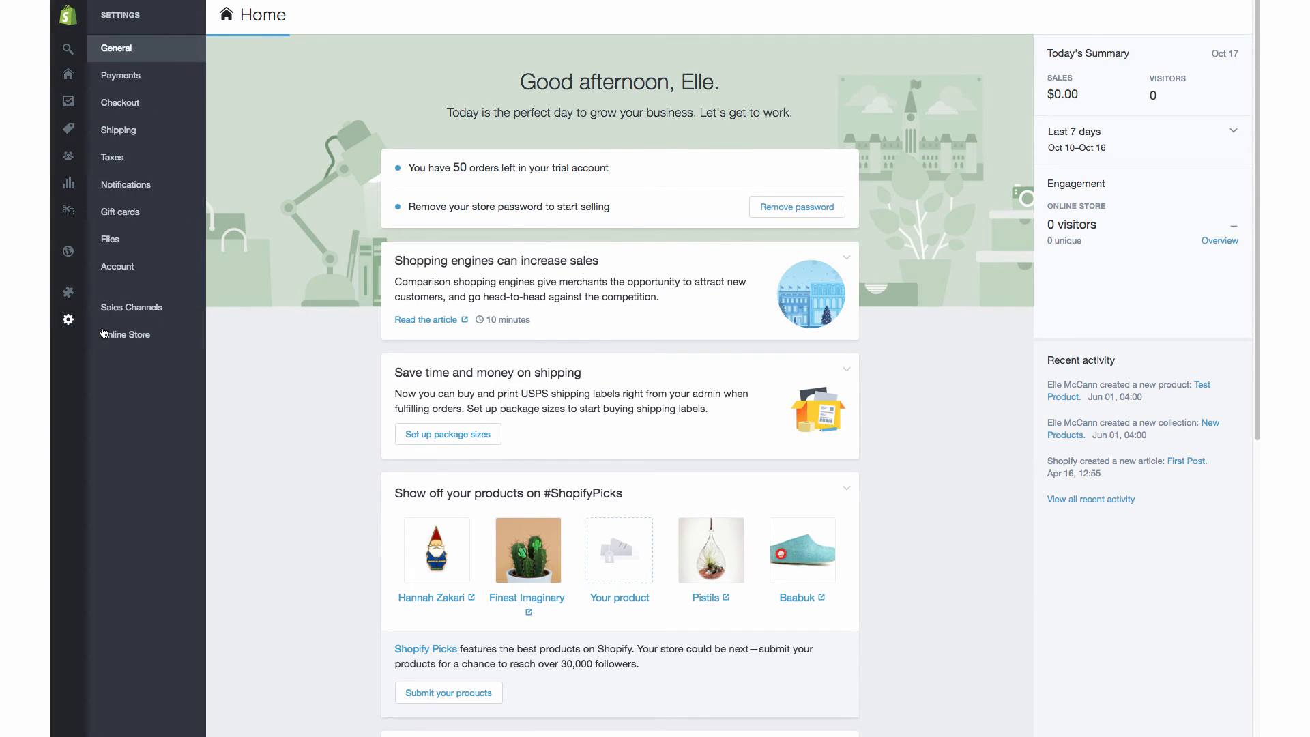
{"action": "left_click", "coordinate": [125, 334]}
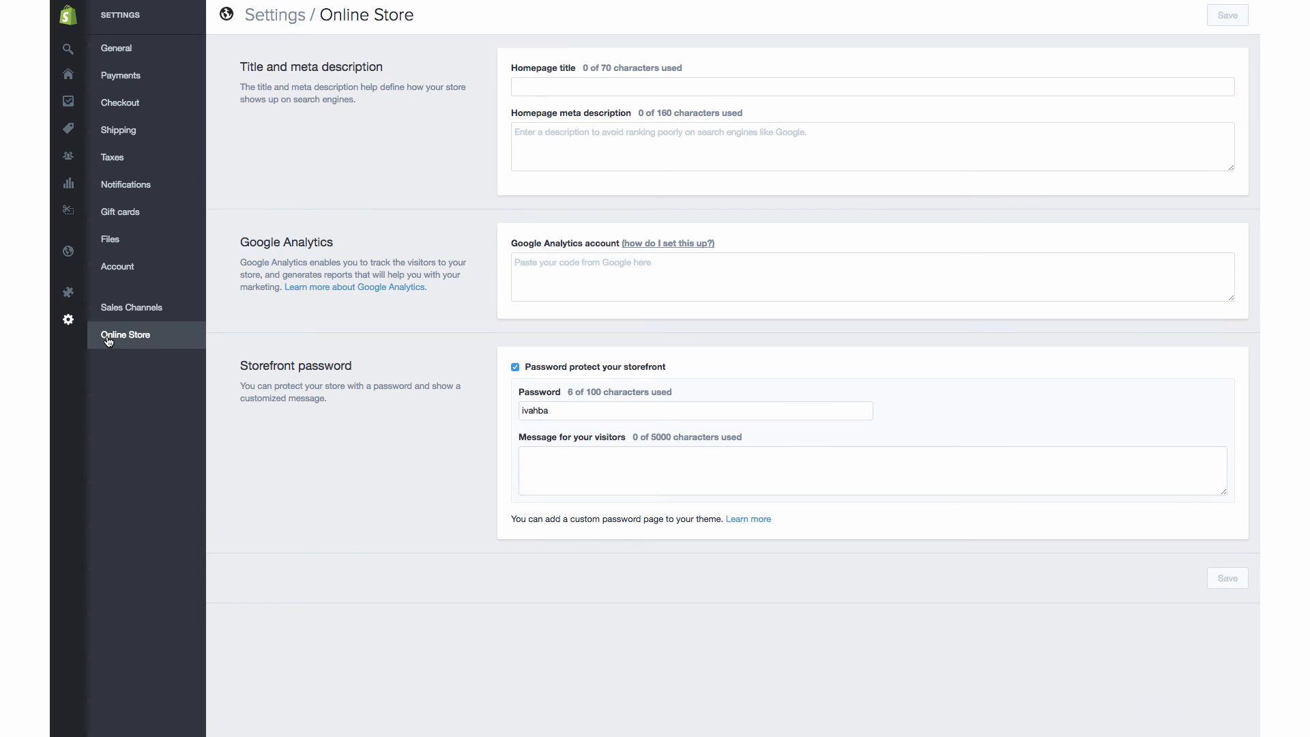
{"action": "mouse_move", "coordinate": [438, 387]}
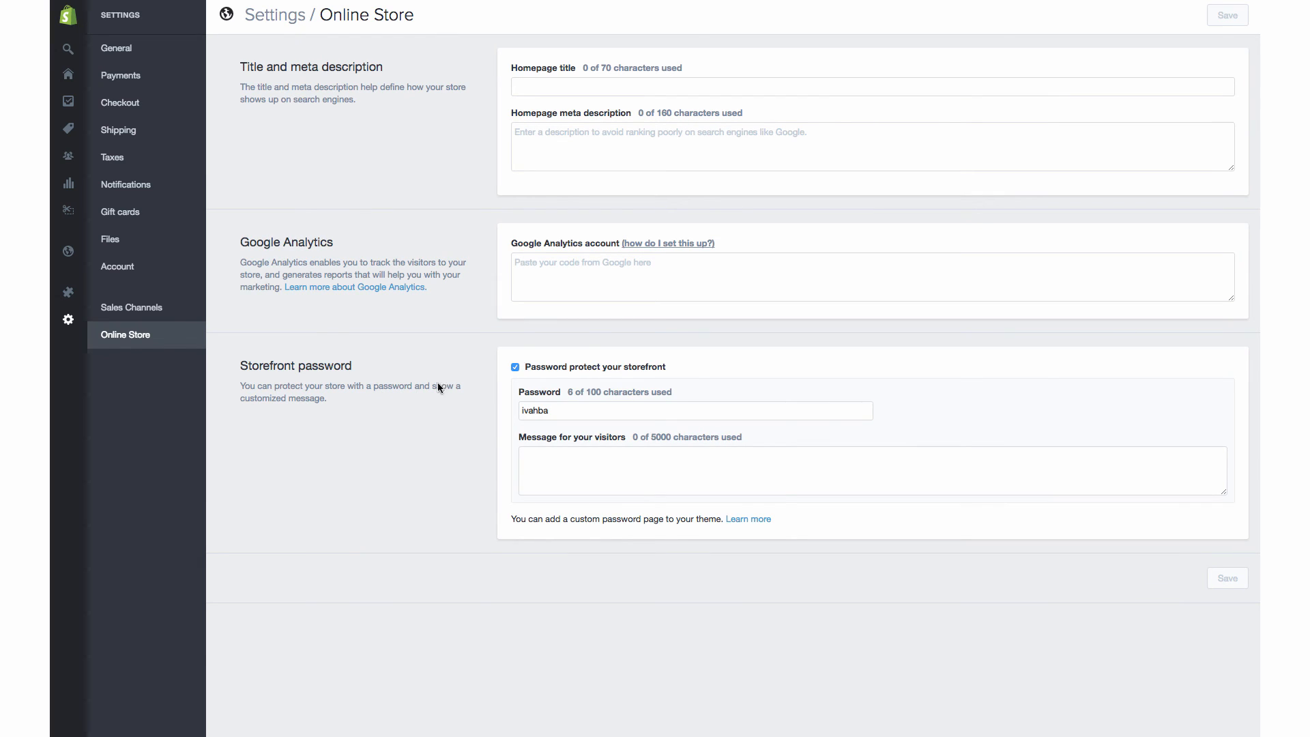
{"action": "mouse_move", "coordinate": [598, 243]}
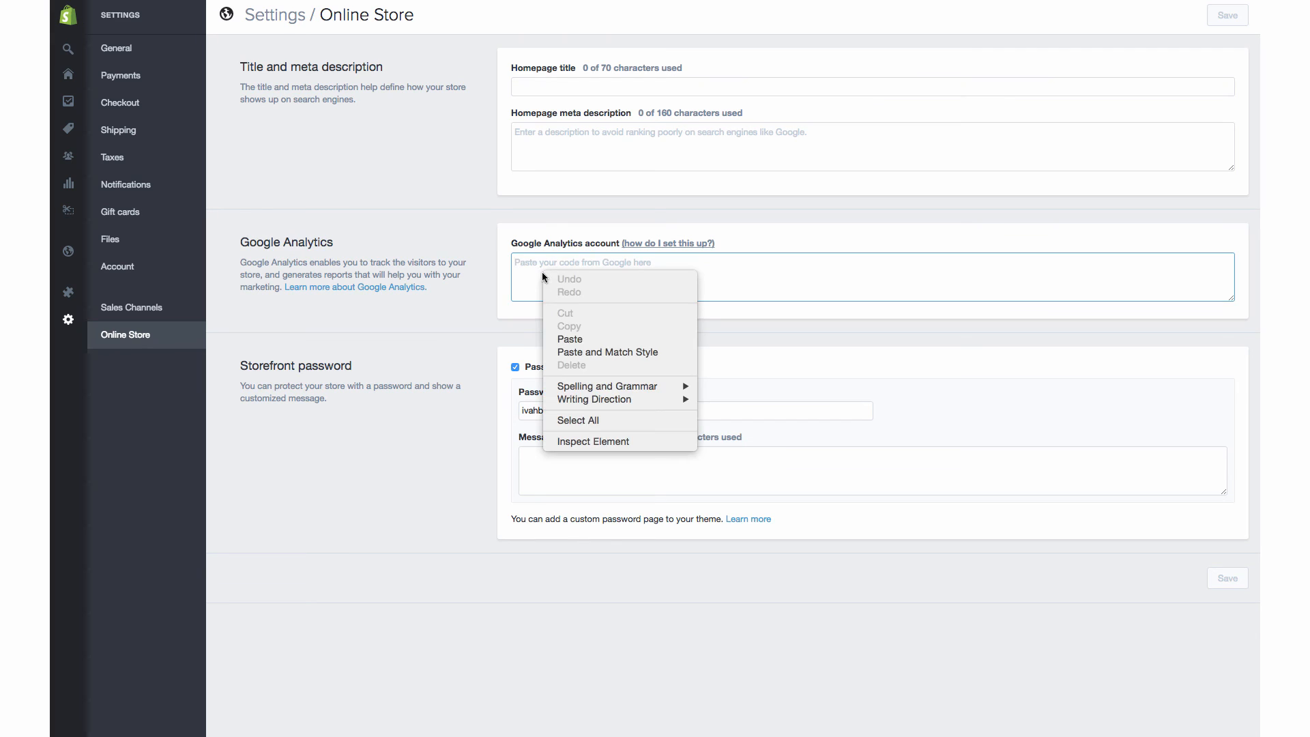
Paste the copied tracking code into Shopify's Google Analytics account field.
{"action": "left_click", "coordinate": [570, 338]}
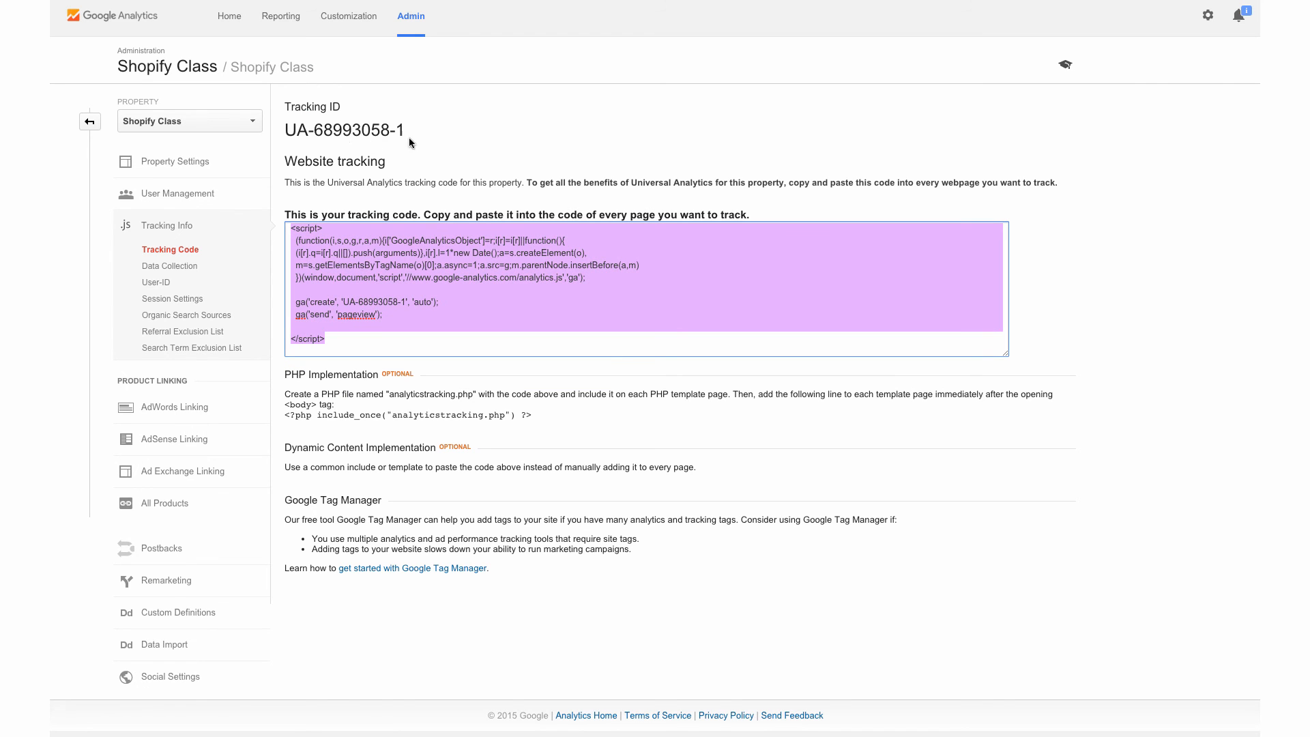
{"action": "mouse_move", "coordinate": [368, 276]}
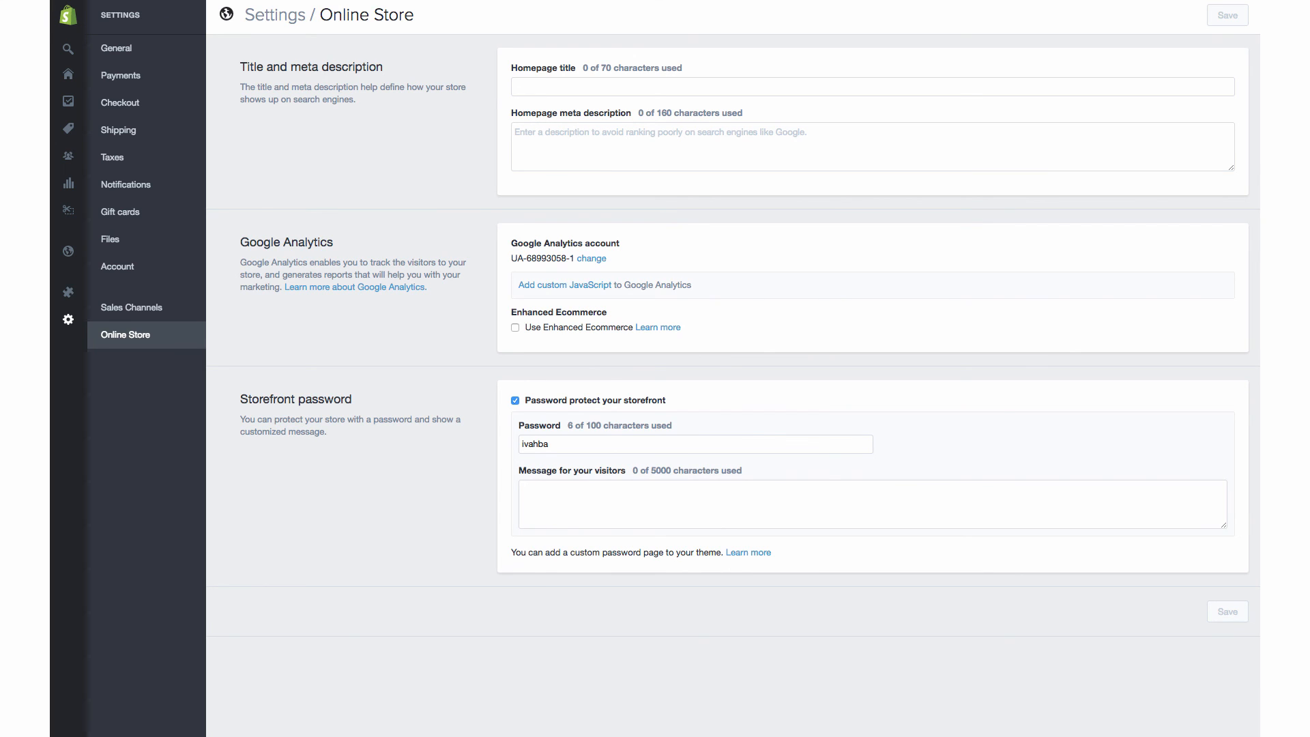
{"action": "mouse_move", "coordinate": [316, 410]}
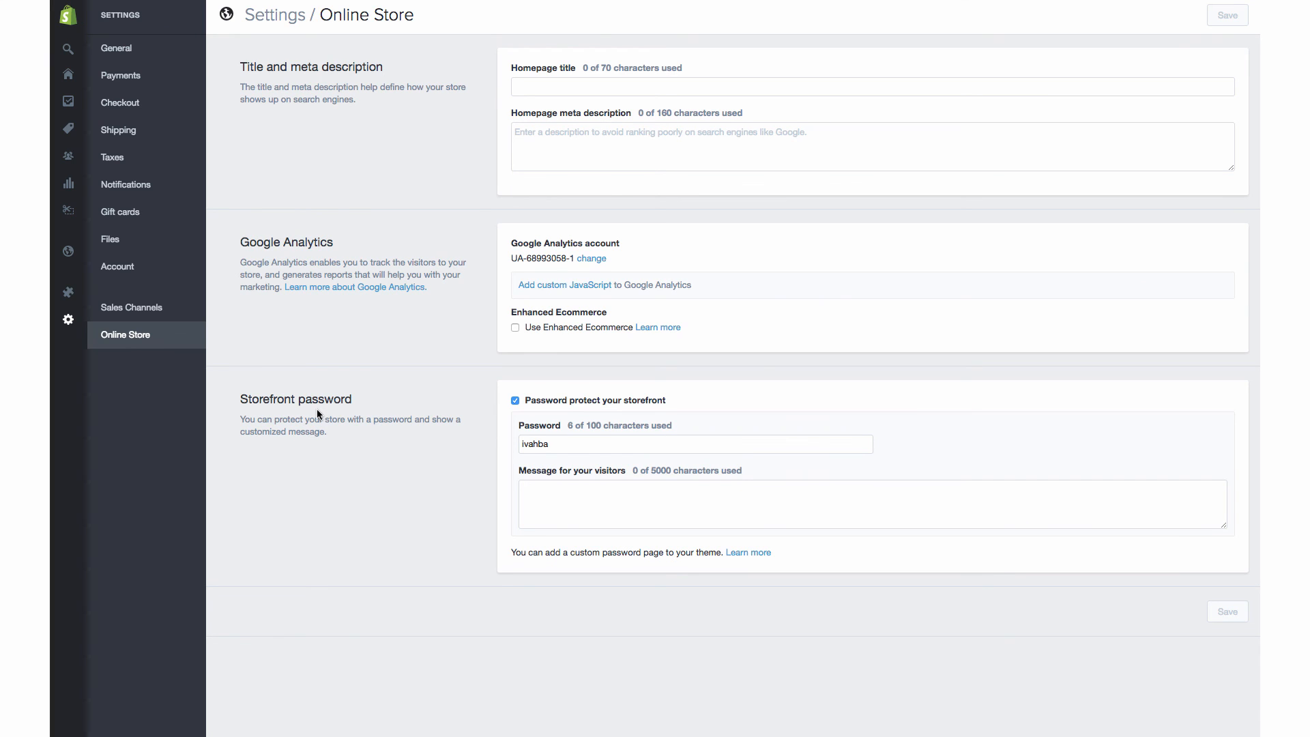
{"action": "mouse_move", "coordinate": [568, 475]}
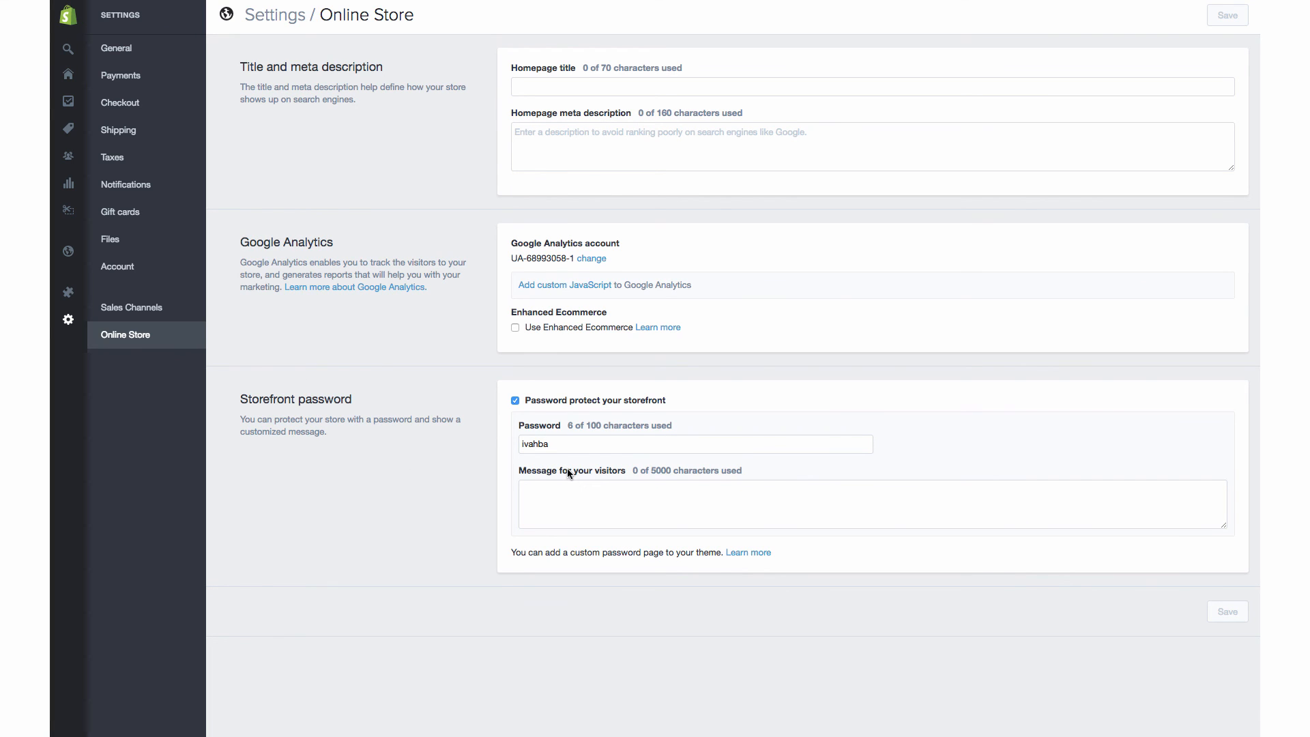